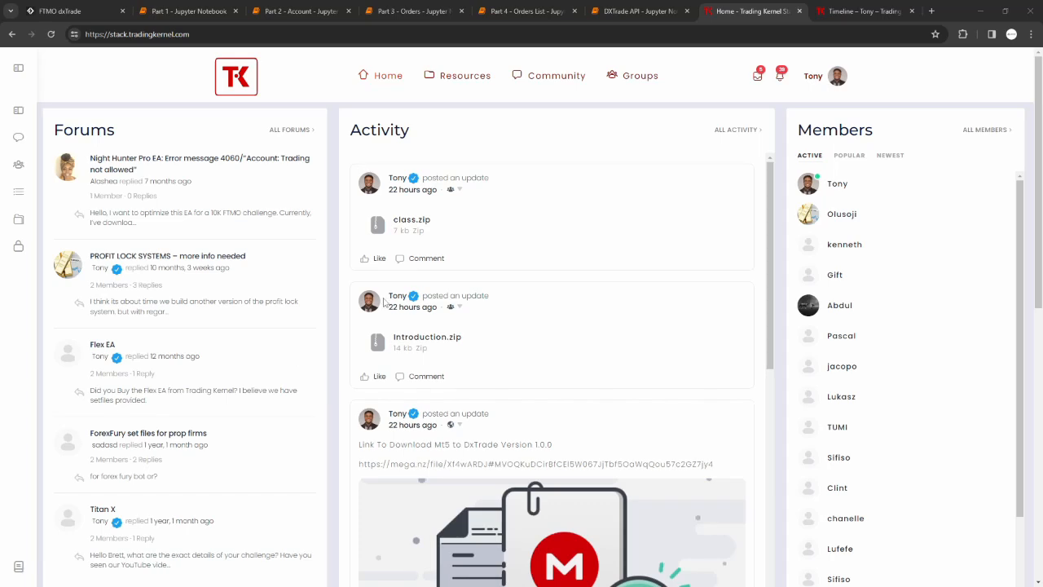
mouse_move(366, 349)
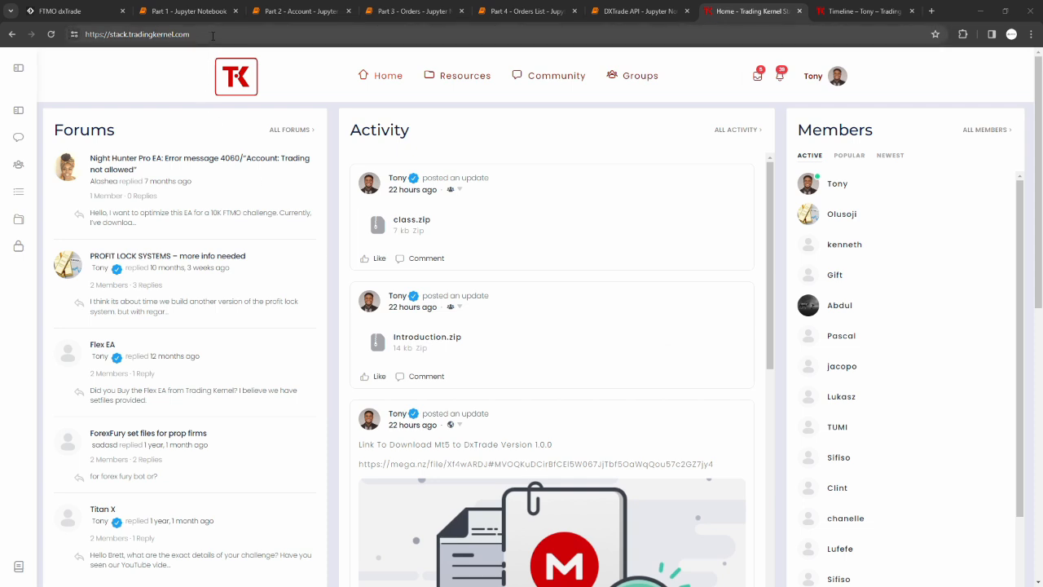
Review the Part 1, Part 2 - Account and Part 4 - Orders List notebooks.
scroll(down, 3)
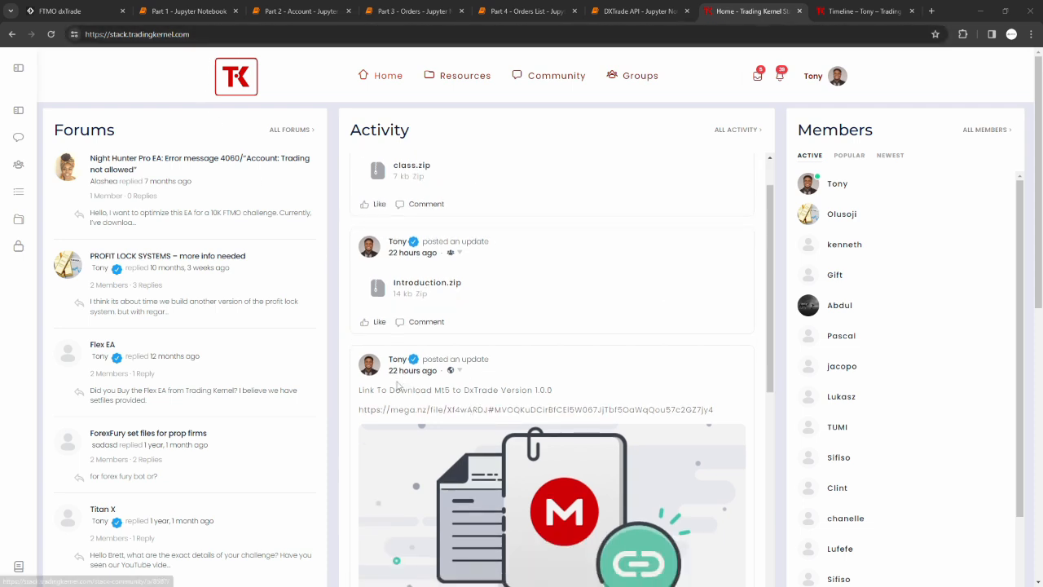
mouse_move(484, 374)
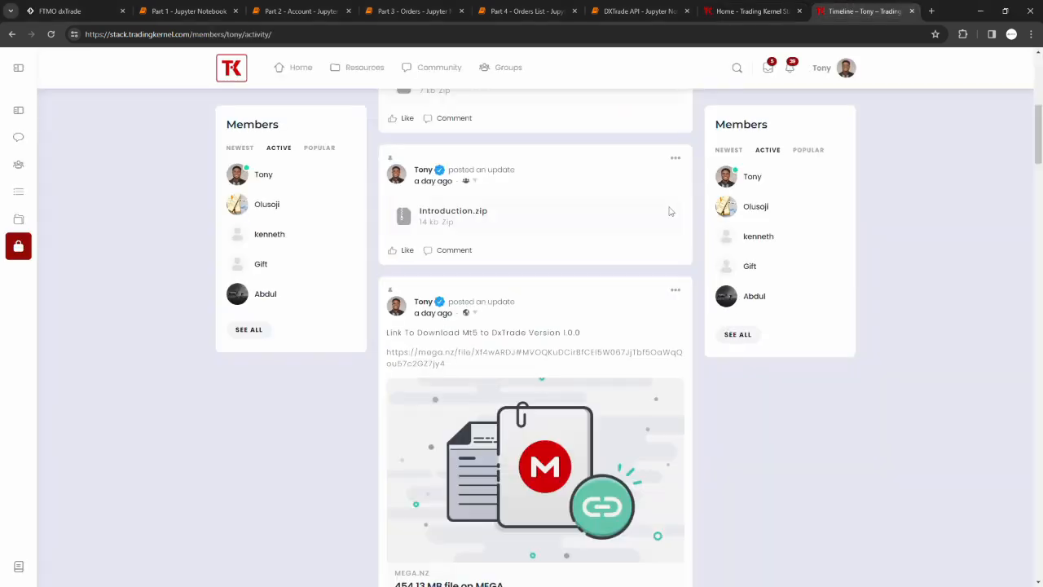
scroll(down, 3)
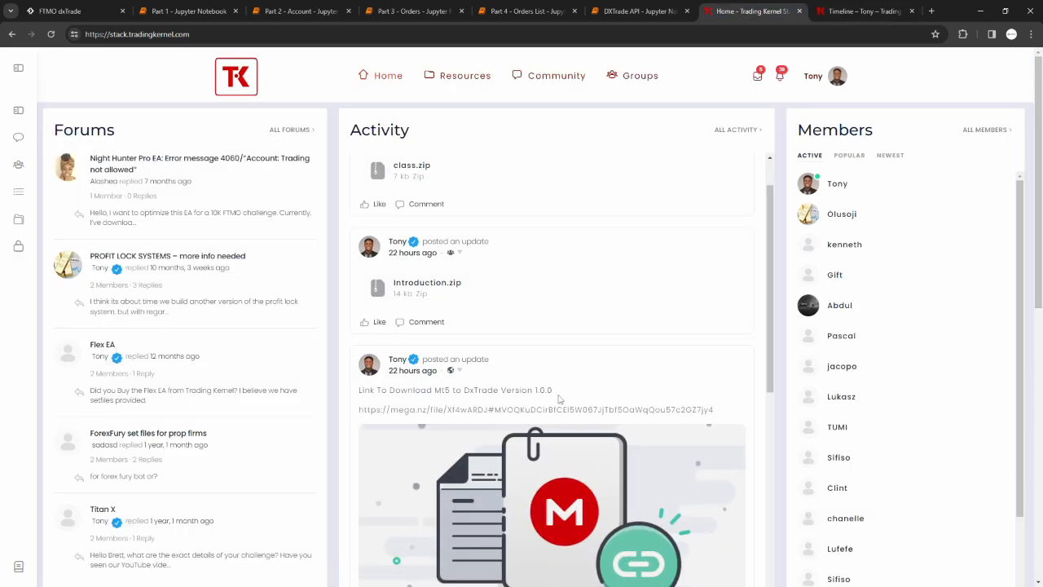
mouse_move(554, 409)
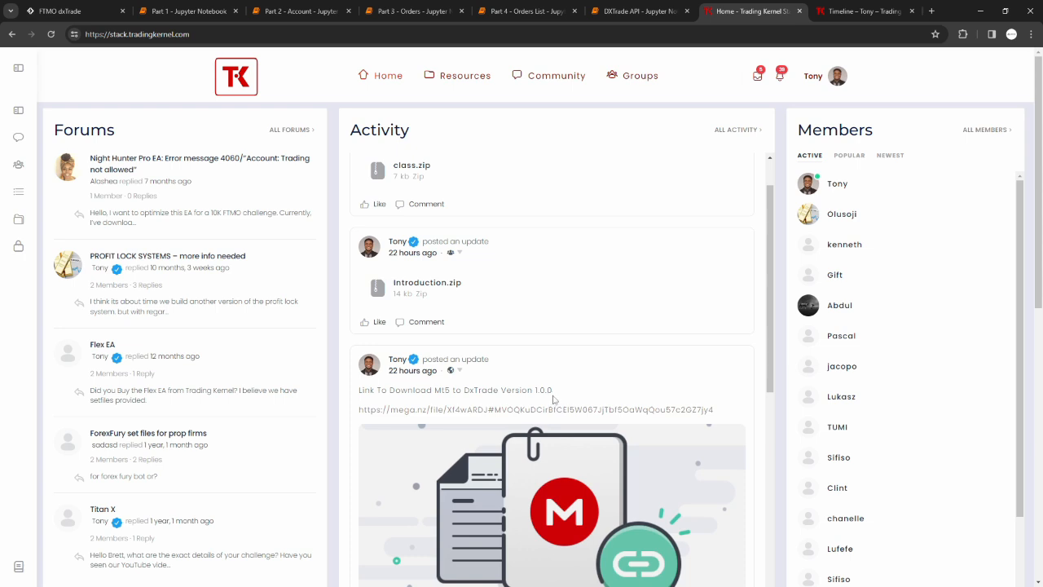
mouse_move(549, 391)
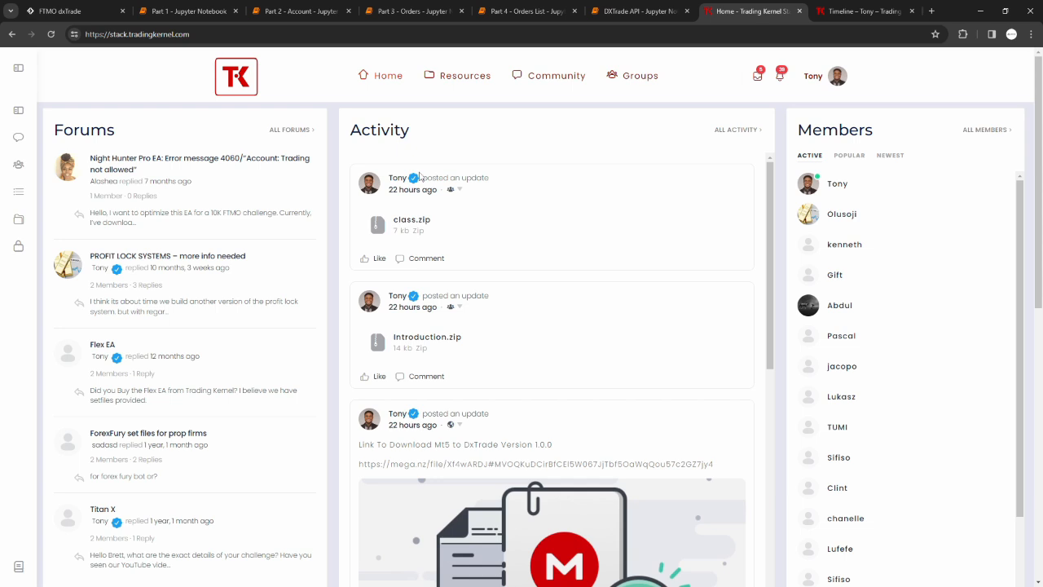
mouse_move(504, 163)
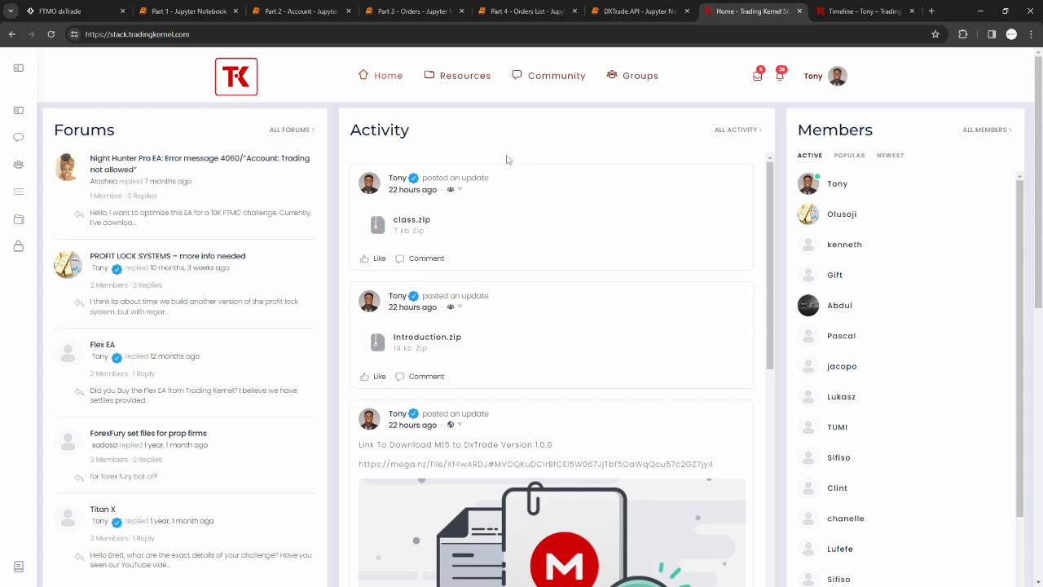
mouse_move(378, 242)
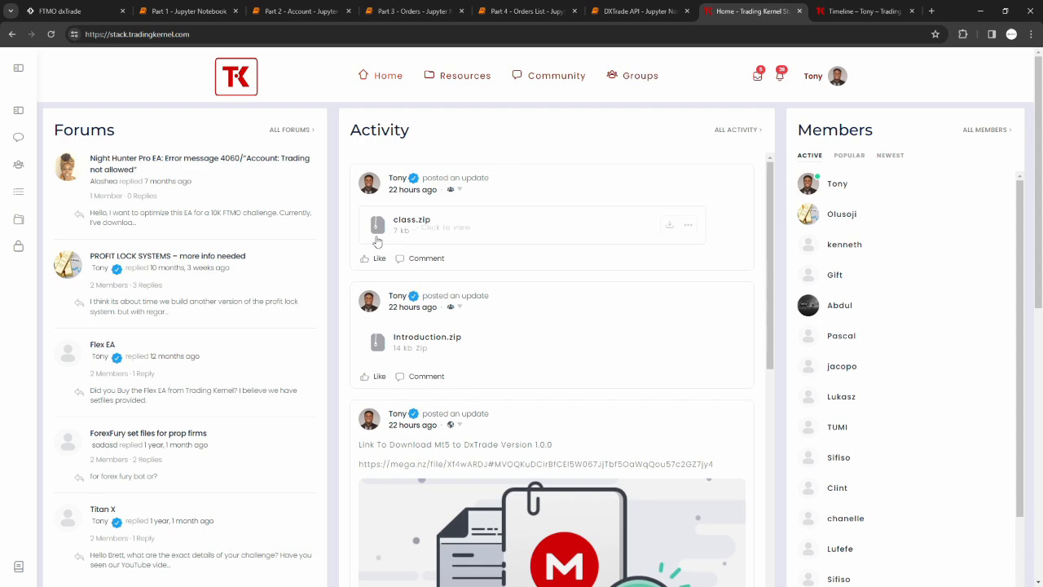
click(188, 13)
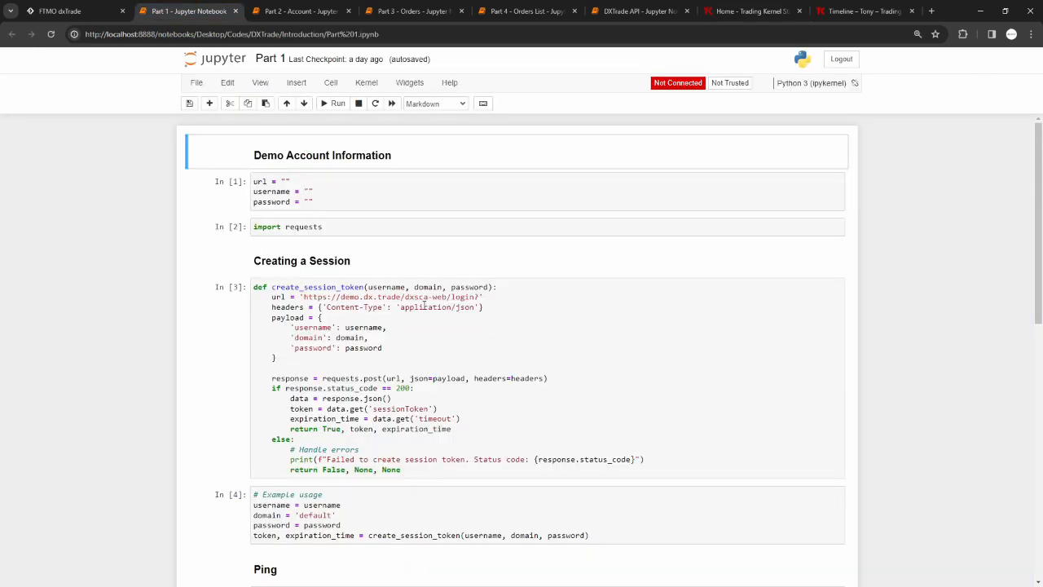
click(285, 12)
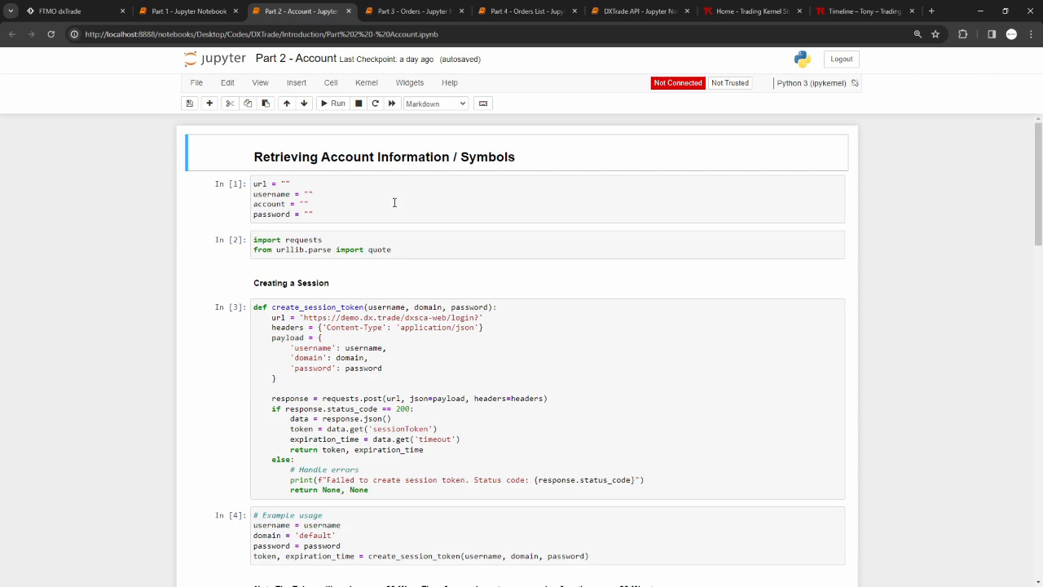
scroll(down, 3)
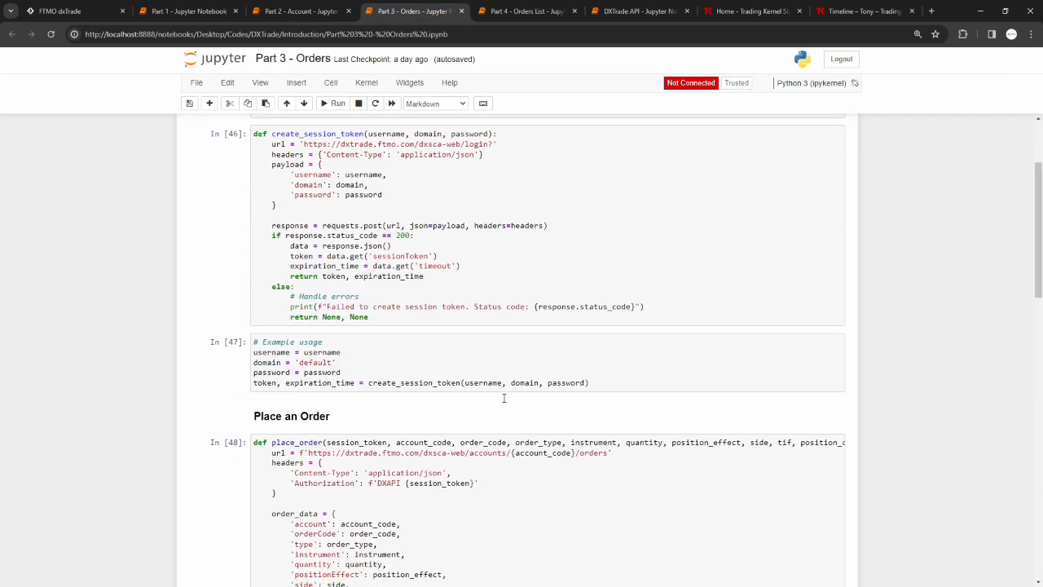
click(534, 10)
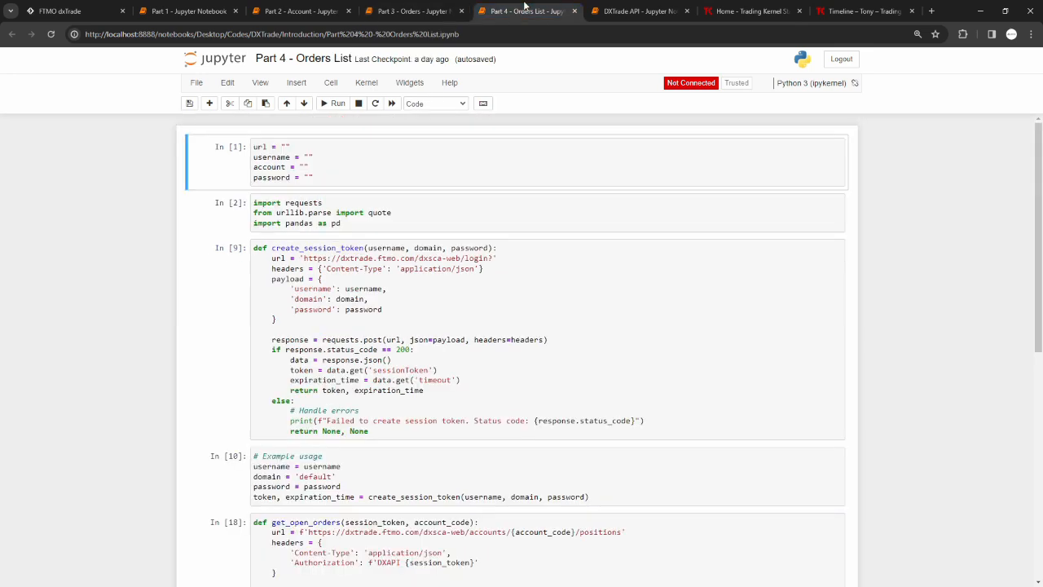
scroll(down, 3)
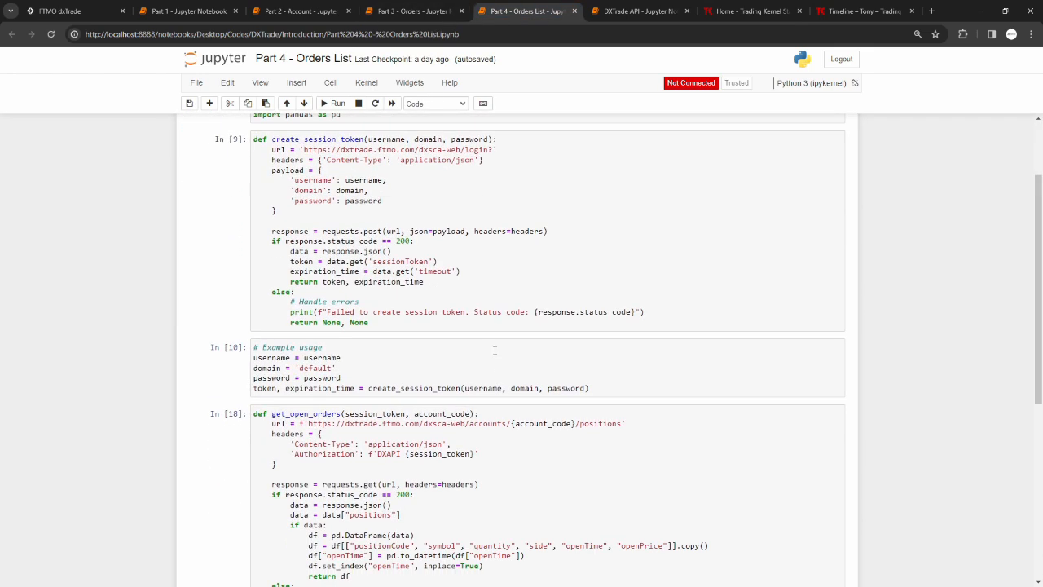
scroll(down, 3)
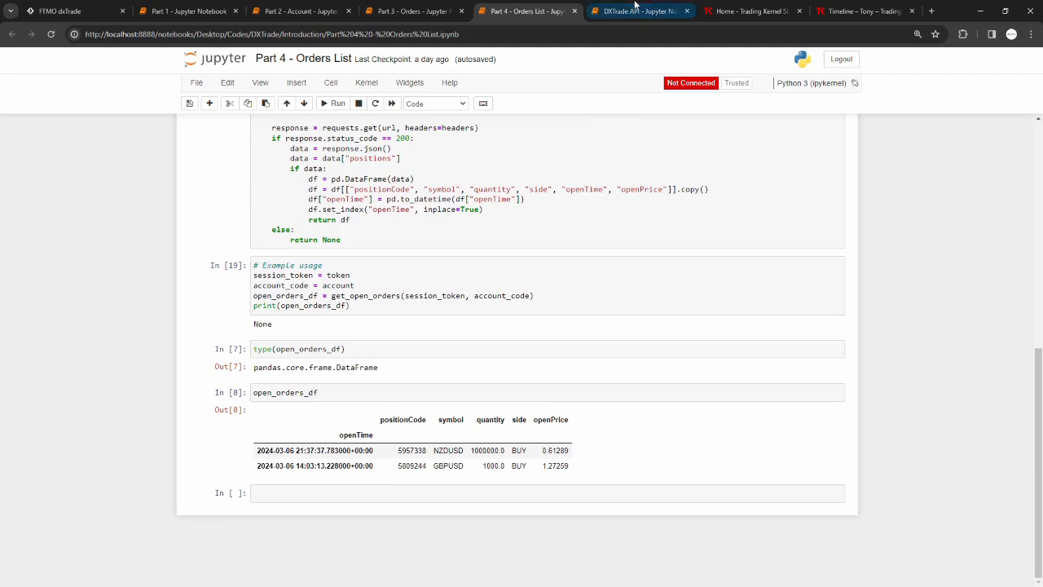
Browse the DXTrade API notebook's class, account metrics and close-order cells.
click(627, 11)
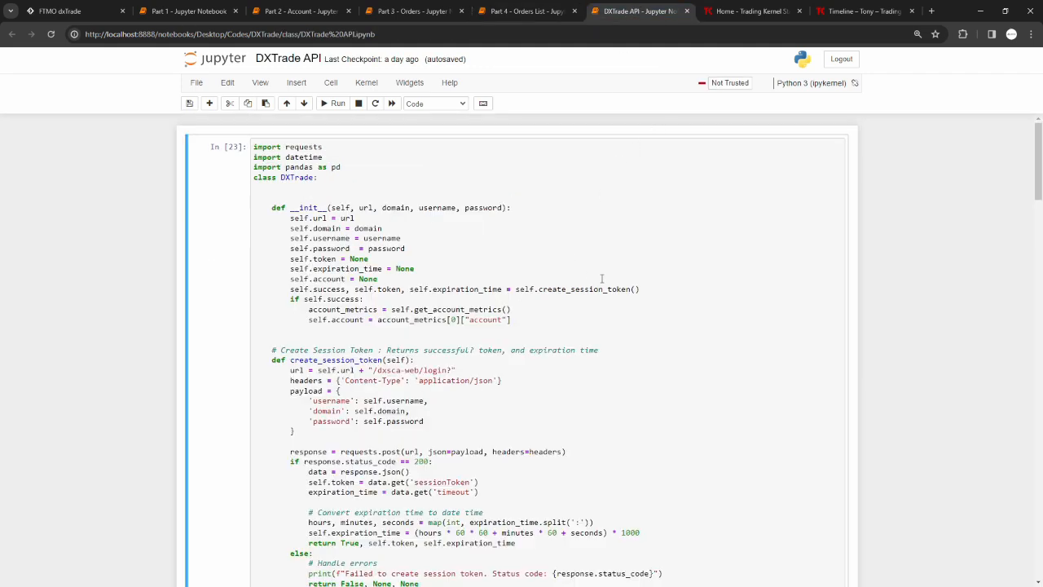
scroll(down, 3)
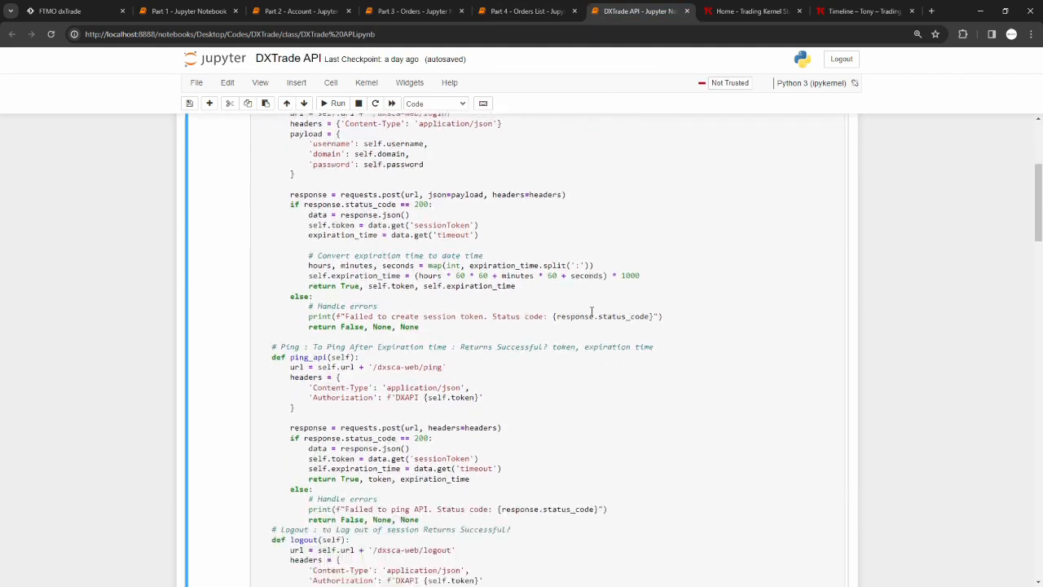
scroll(down, 3)
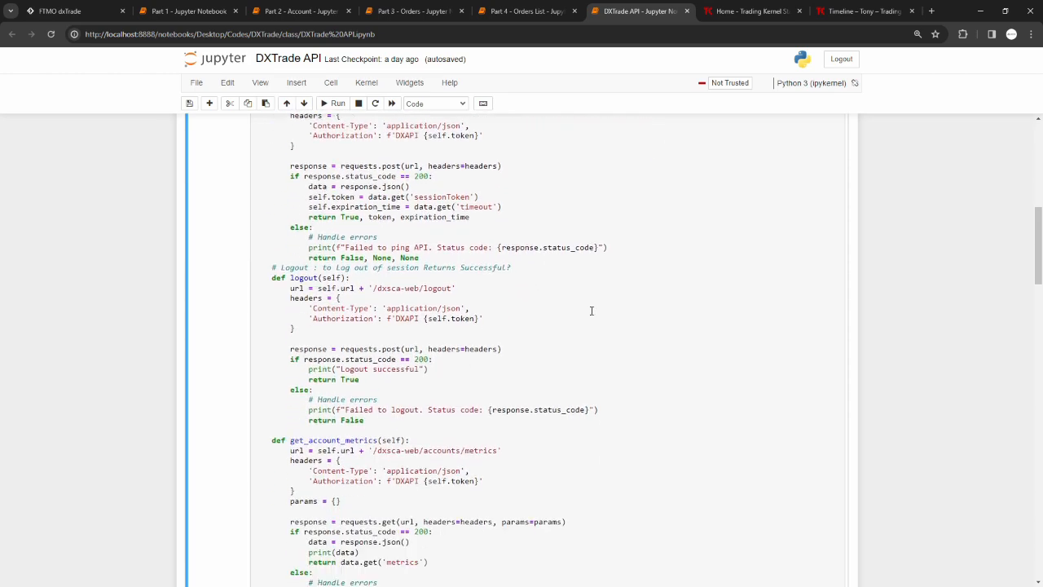
scroll(down, 3)
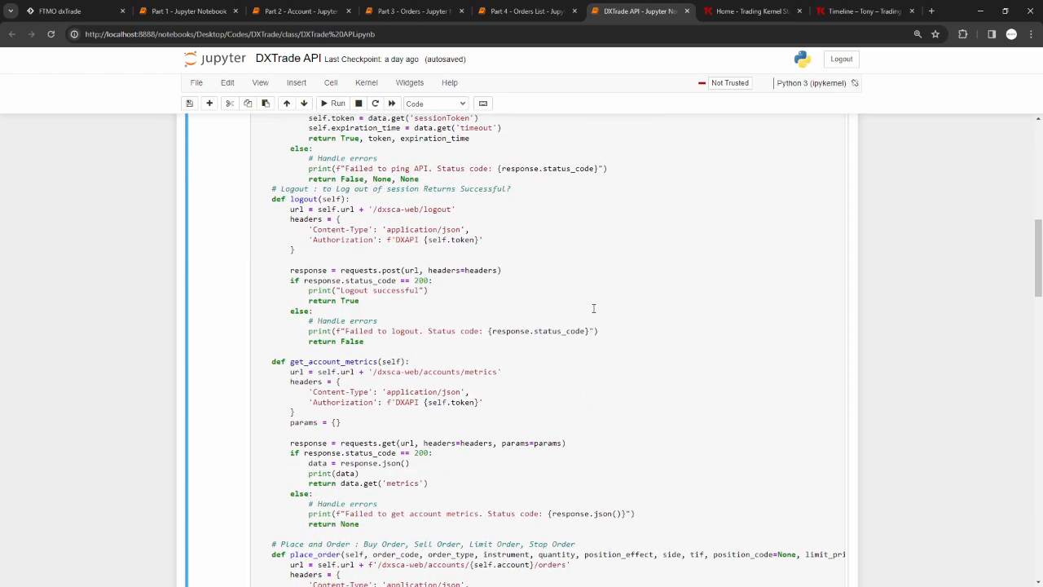
mouse_move(554, 351)
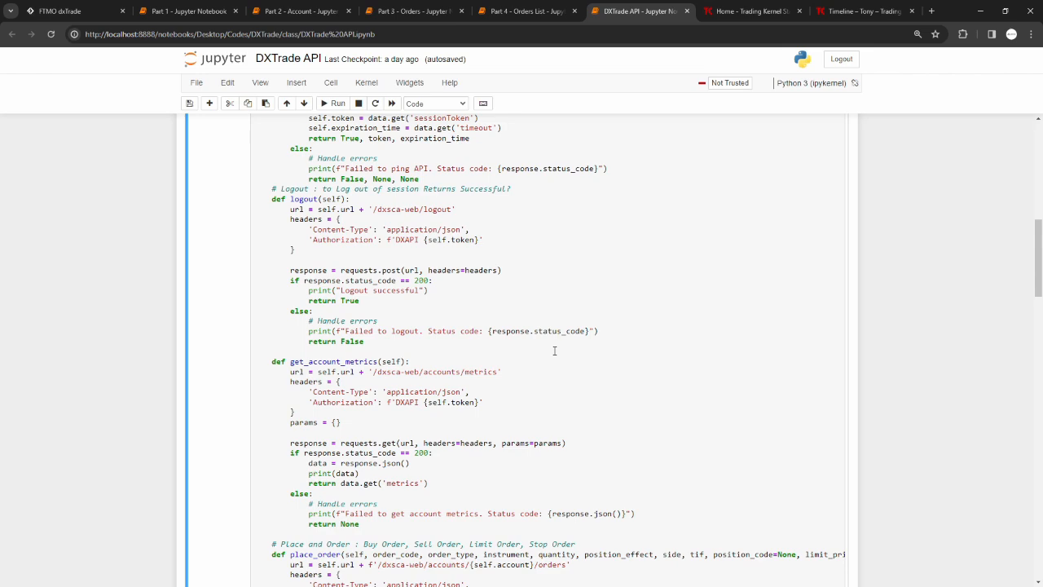
scroll(down, 3)
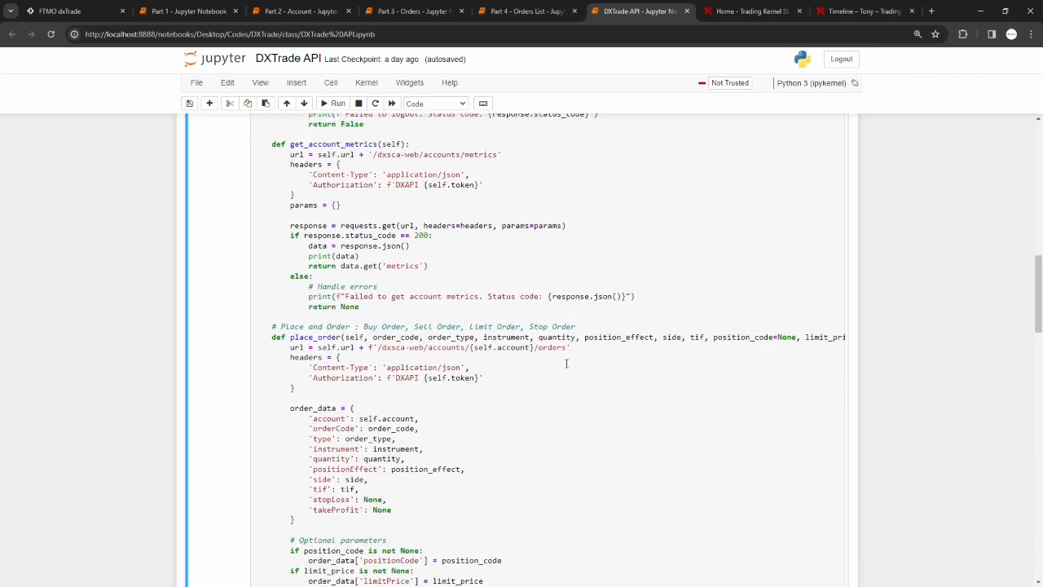
scroll(up, 3)
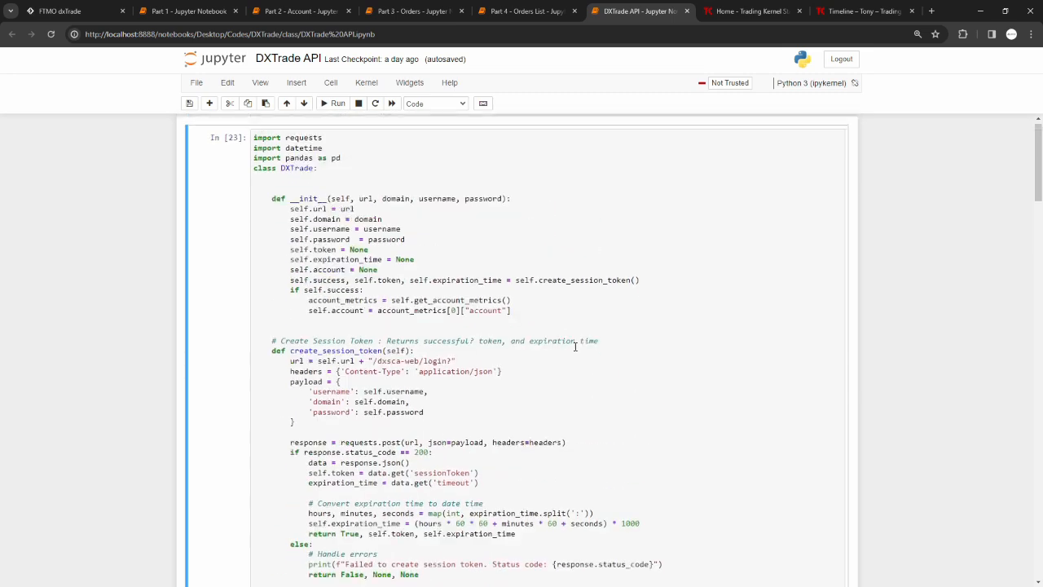
scroll(down, 3)
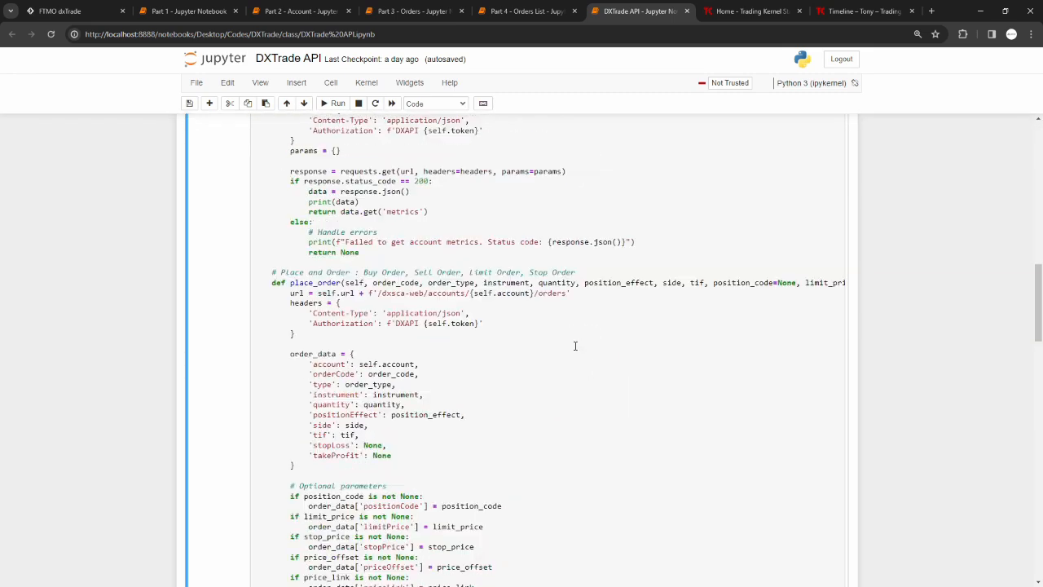
scroll(down, 3)
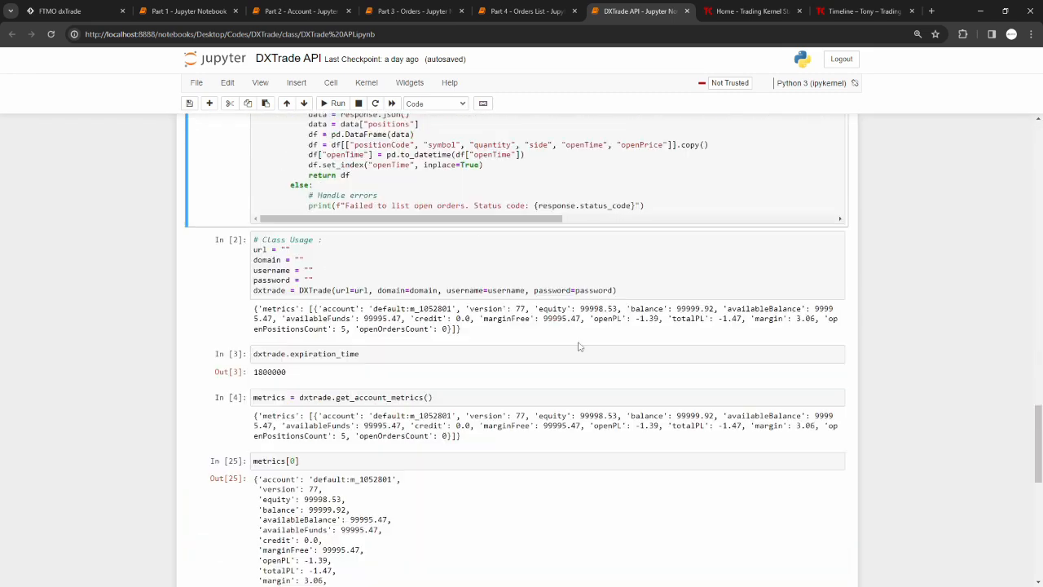
click(412, 397)
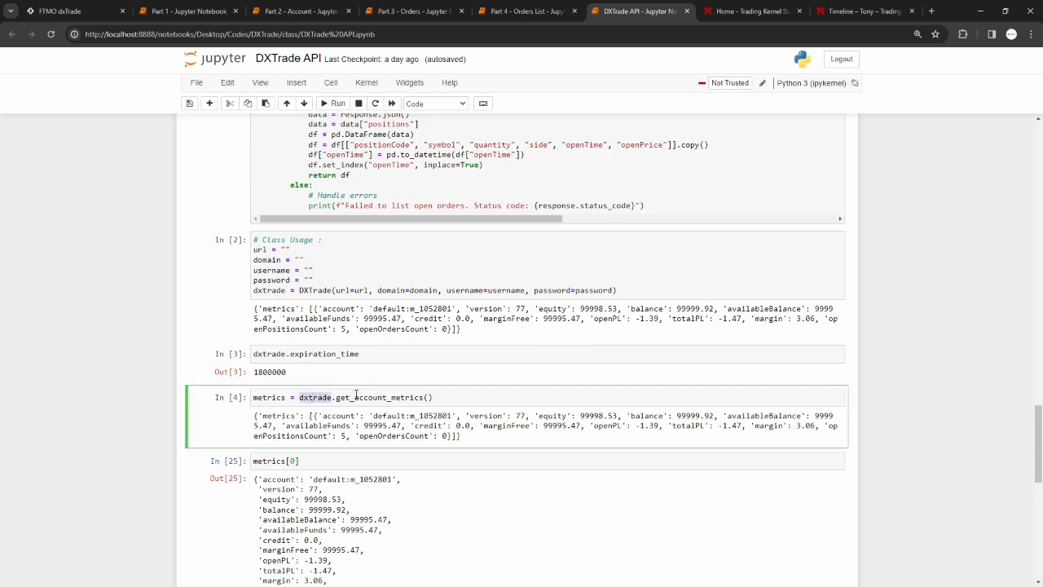
scroll(down, 3)
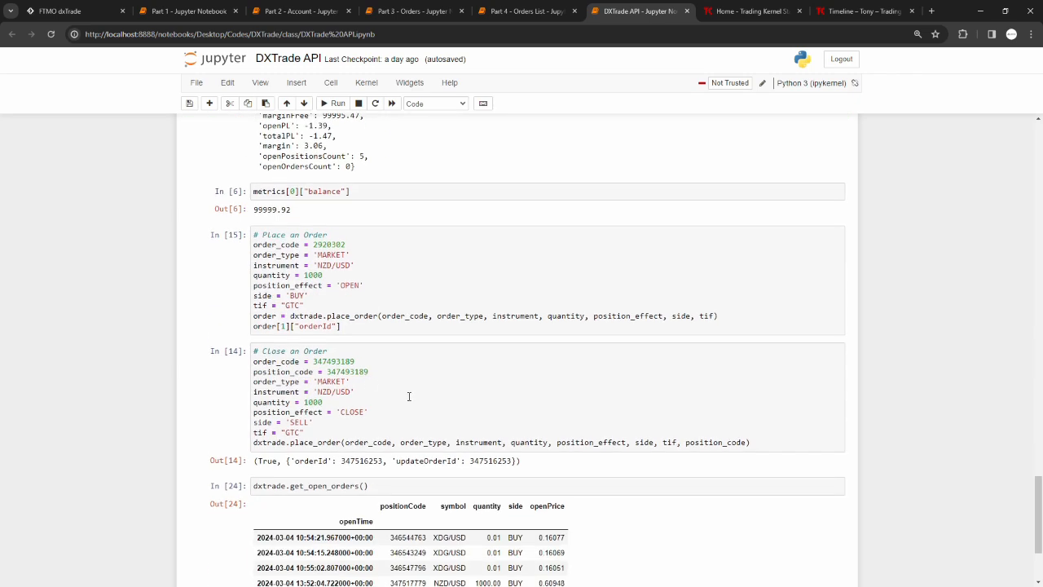
scroll(down, 3)
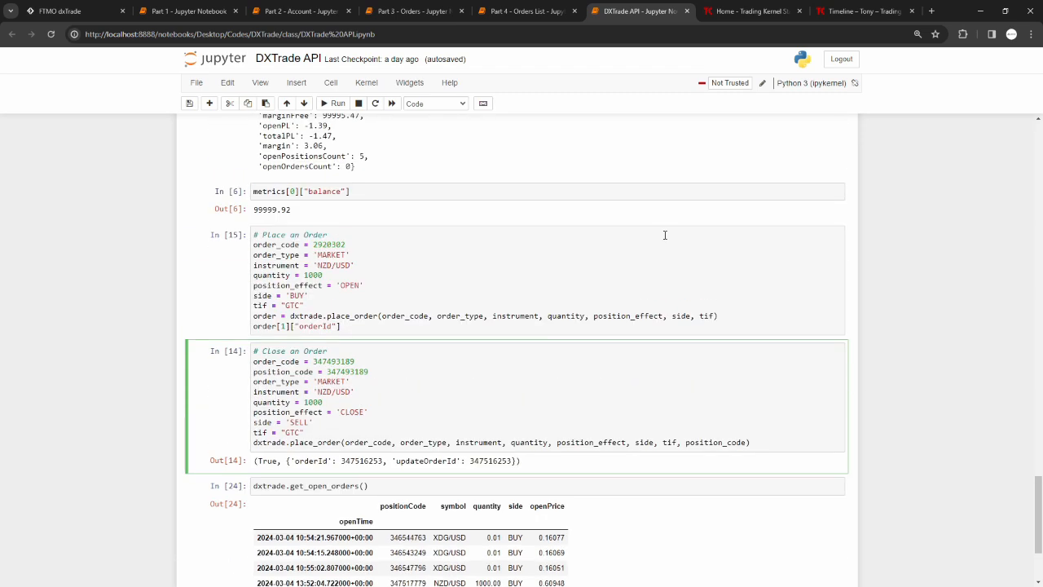
click(750, 12)
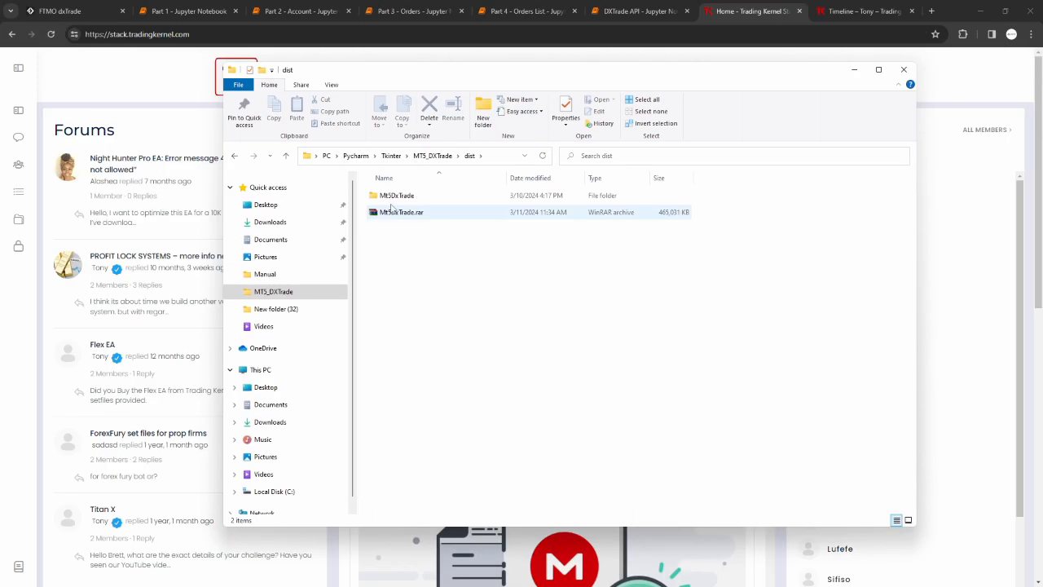
Open the Mt5DxTrade folder inside dist.
click(398, 195)
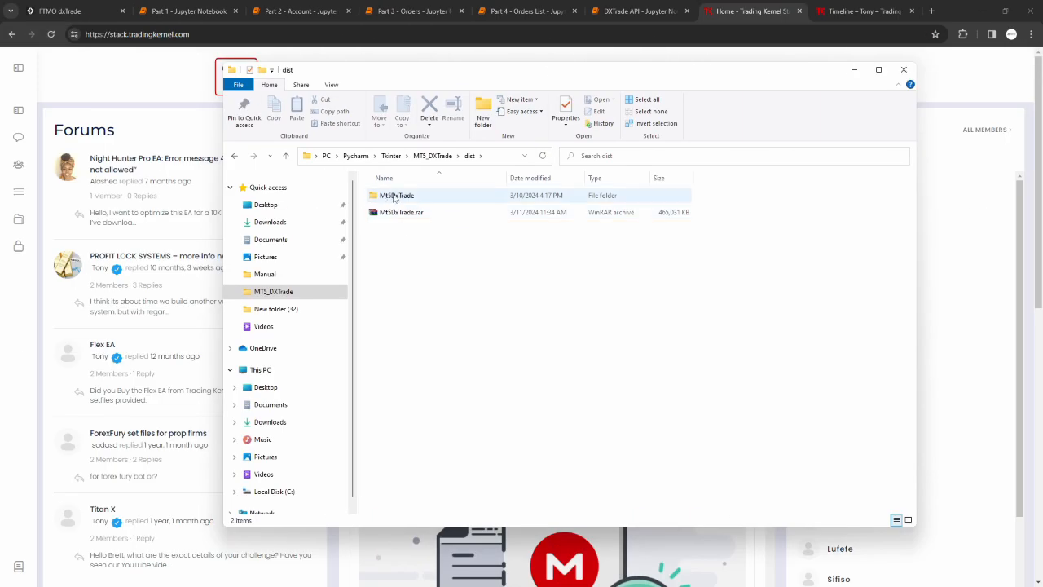
click(398, 211)
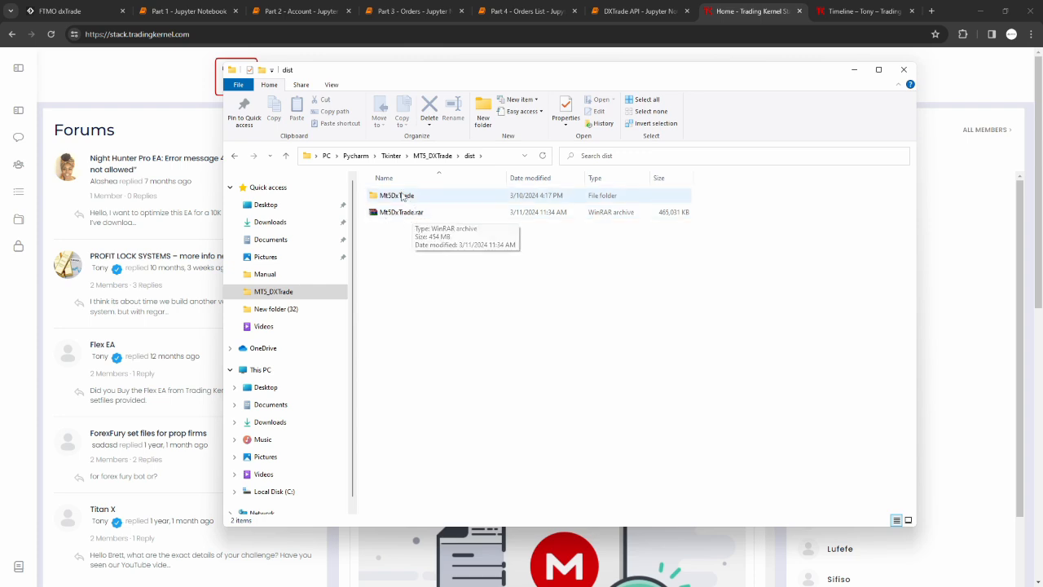
double_click(397, 195)
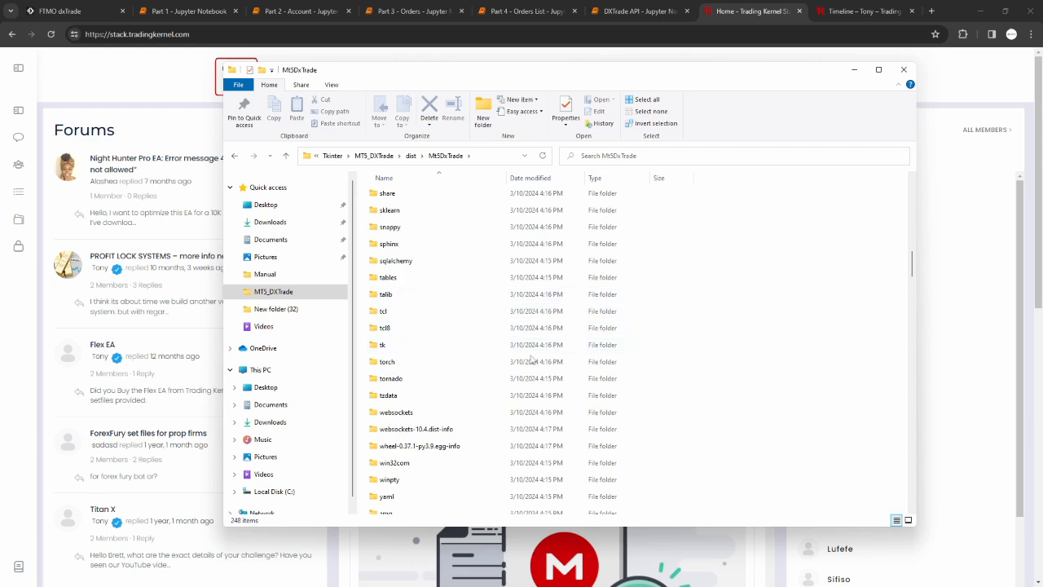
Find Mt5DxTrade.exe in the folder and launch the copier.
scroll(down, 3)
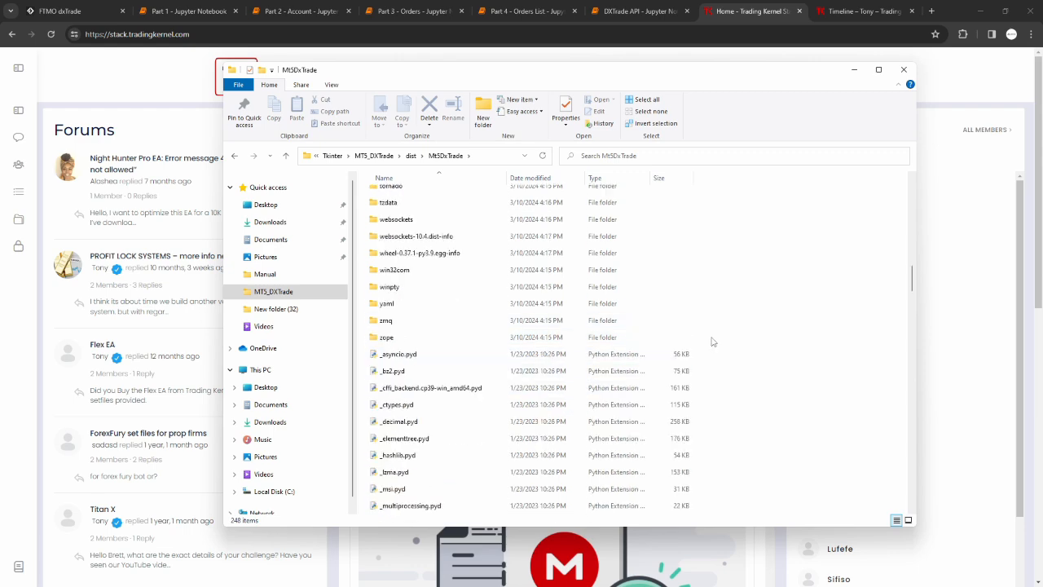
scroll(down, 3)
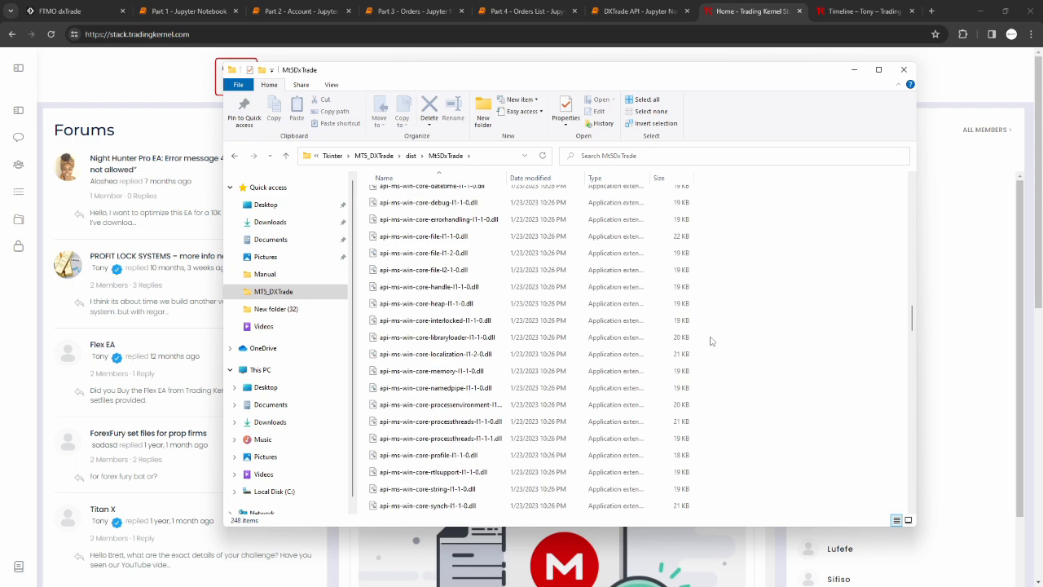
scroll(down, 3)
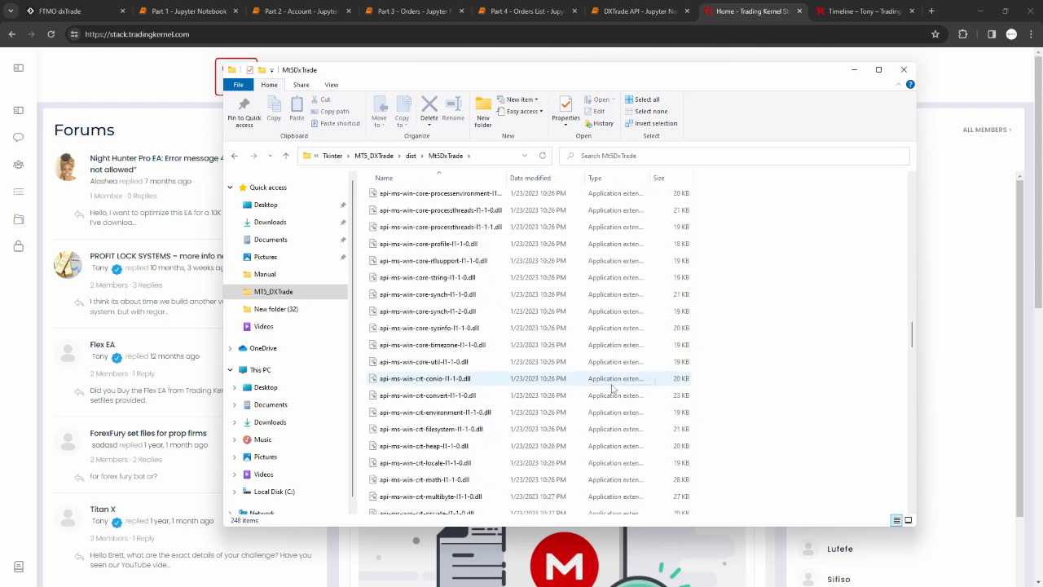
scroll(down, 3)
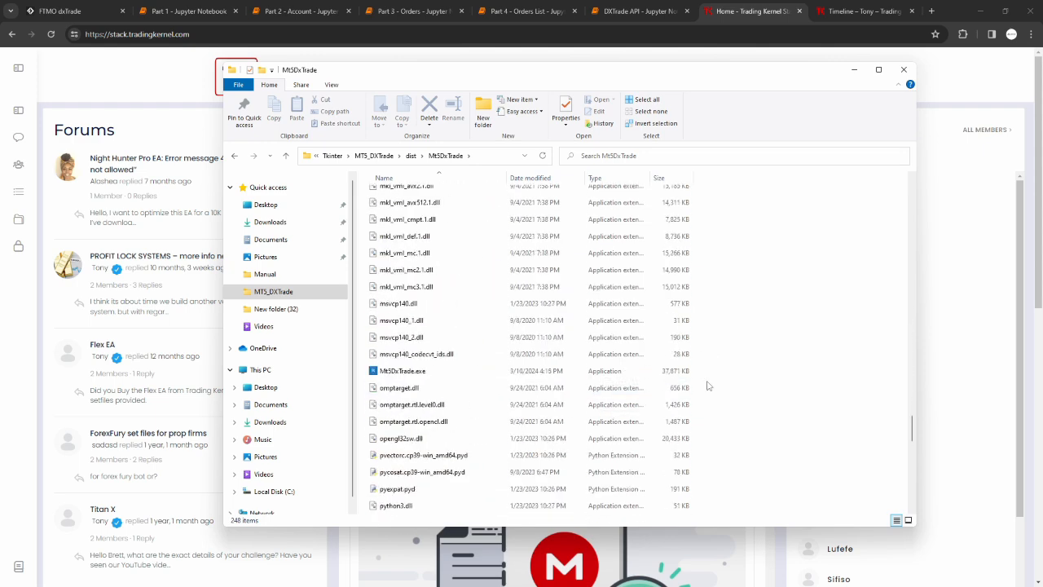
click(398, 310)
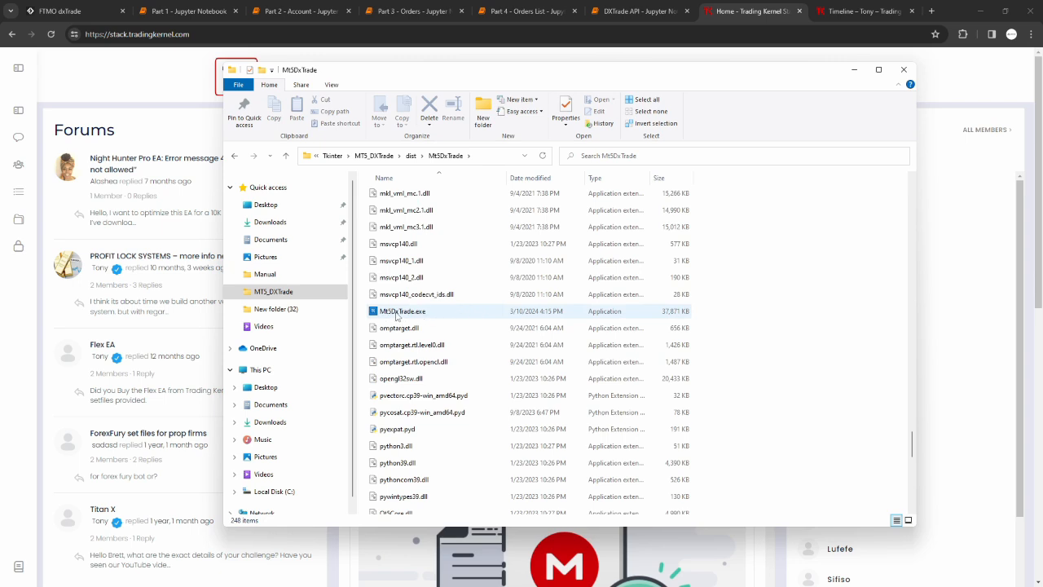
click(400, 311)
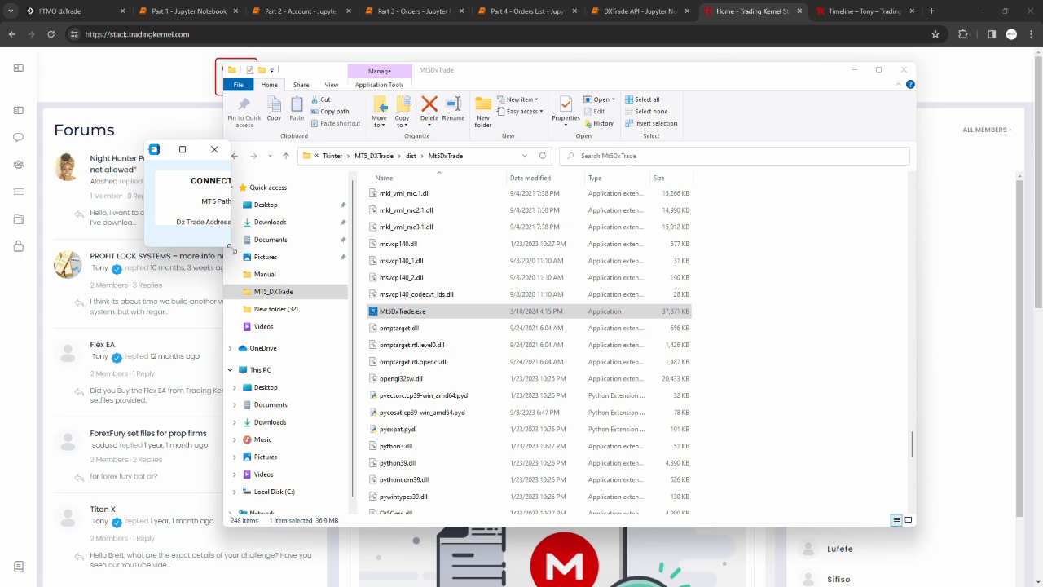
Maximize the copier window and focus the empty MT5 Path field.
double_click(404, 311)
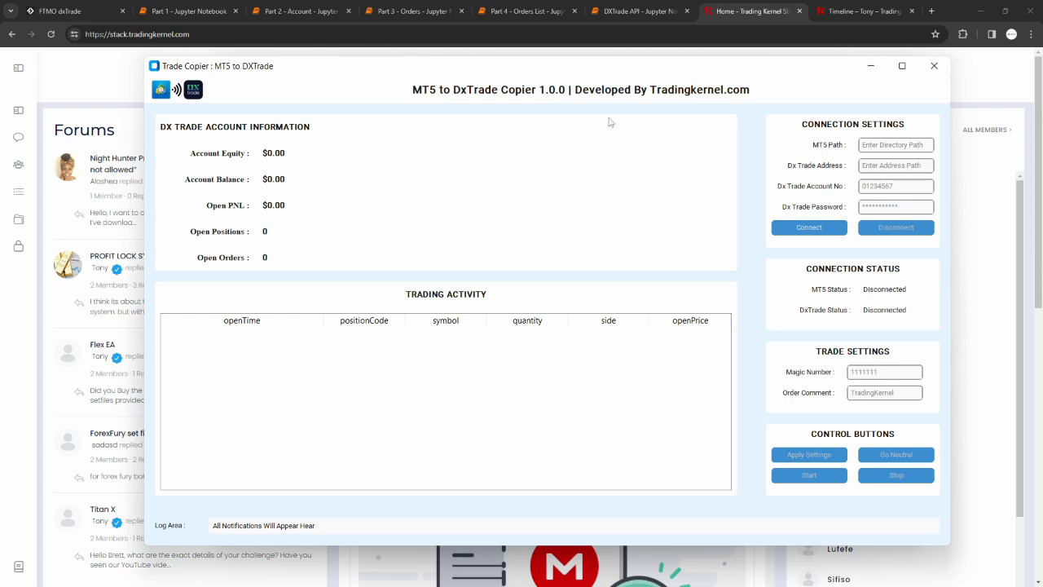
mouse_move(515, 208)
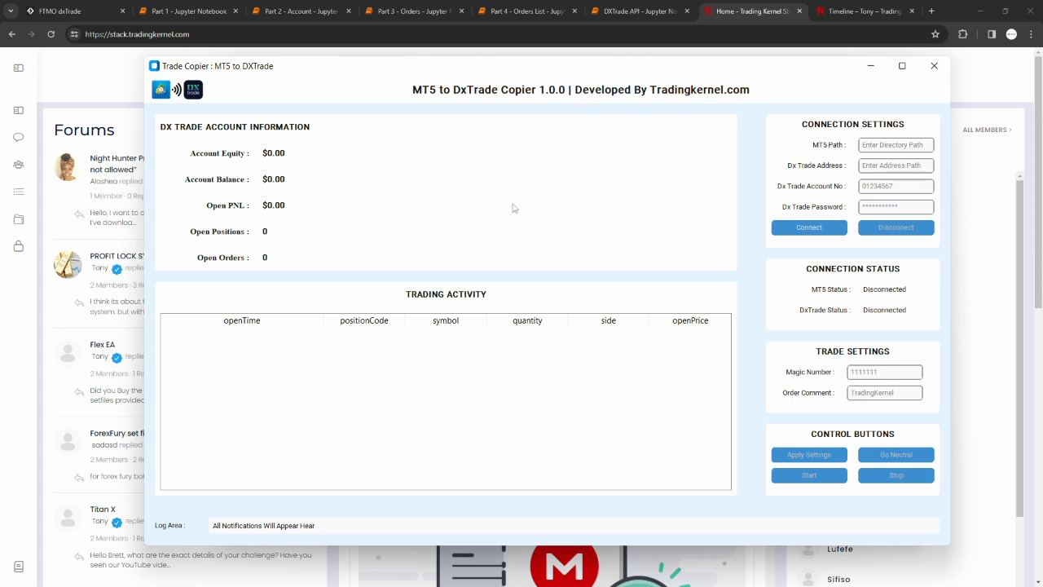
mouse_move(773, 203)
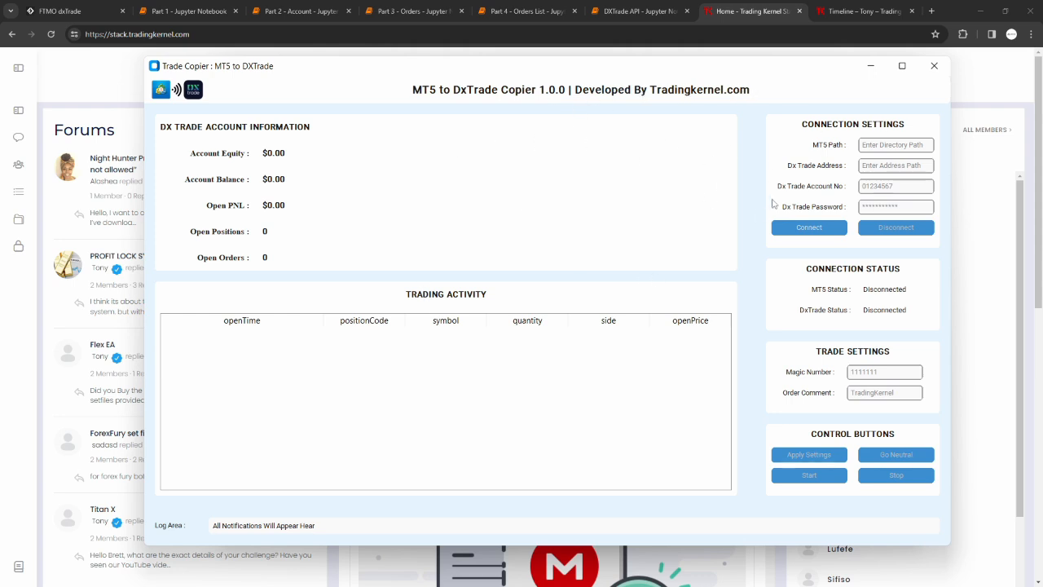
click(896, 166)
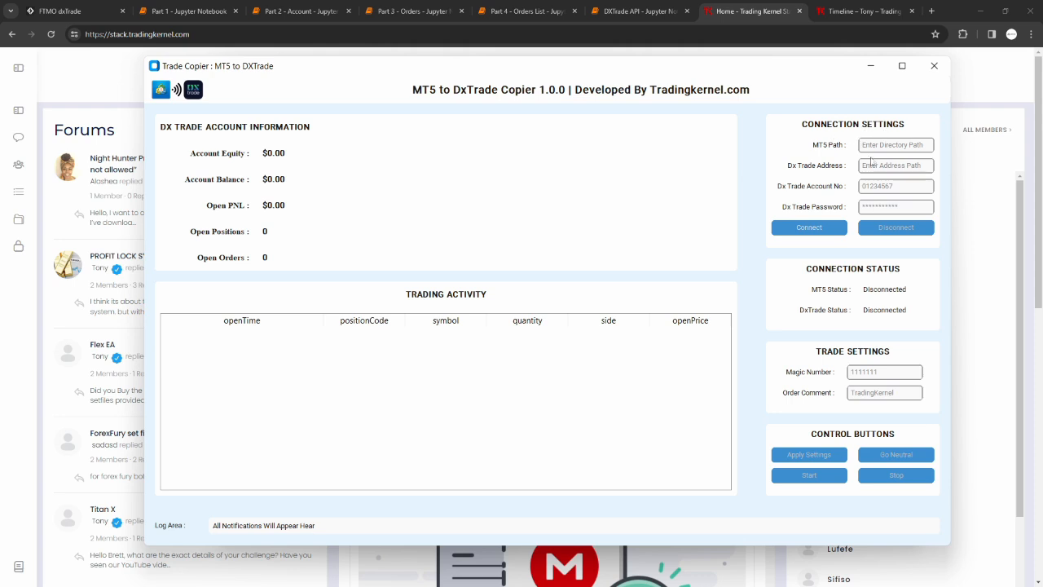
mouse_move(814, 137)
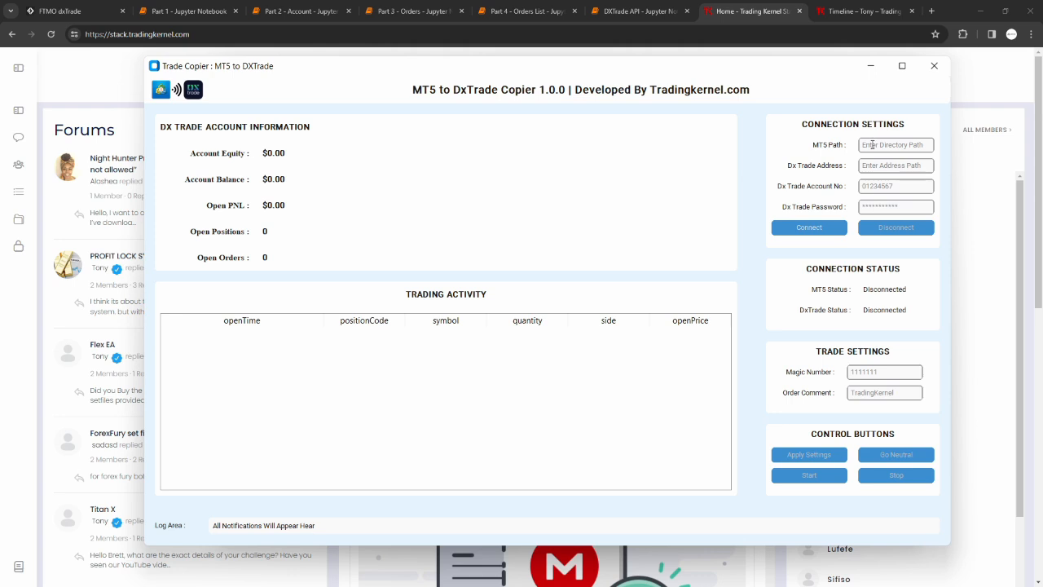
mouse_move(866, 145)
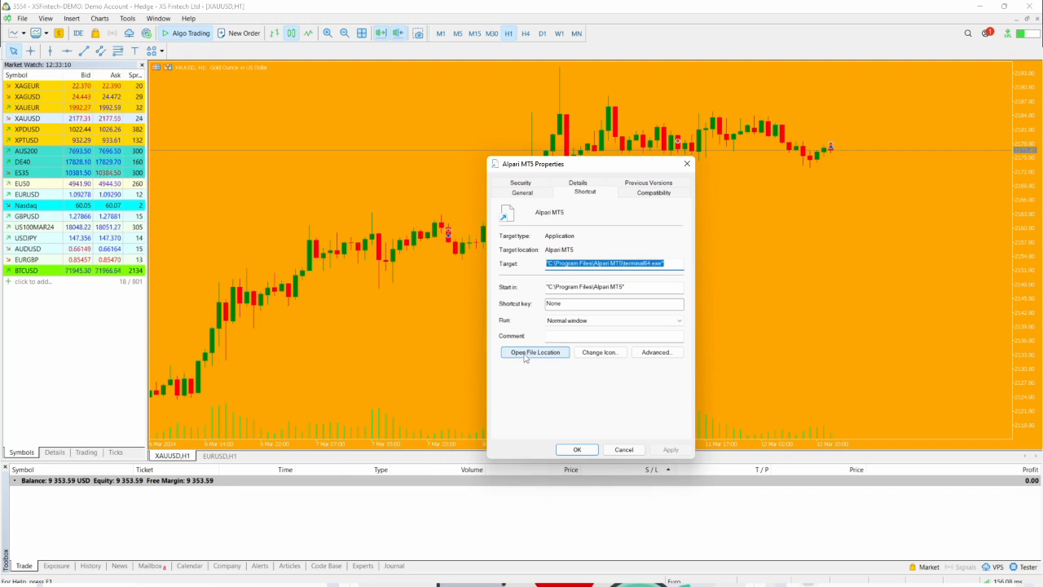
Select the Alpari terminal64.exe target path in the shortcut Properties.
click(633, 263)
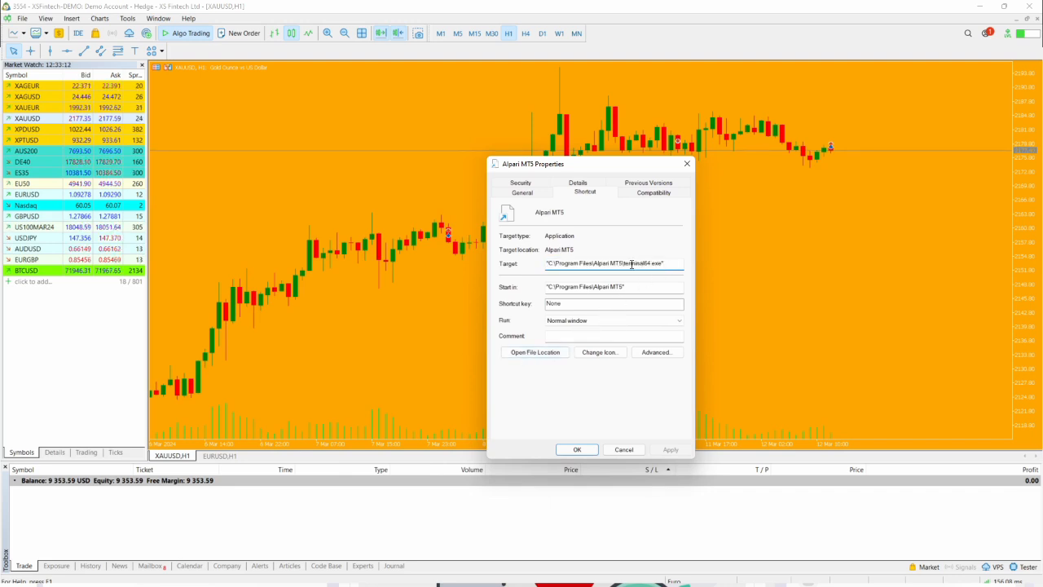
triple_click(613, 264)
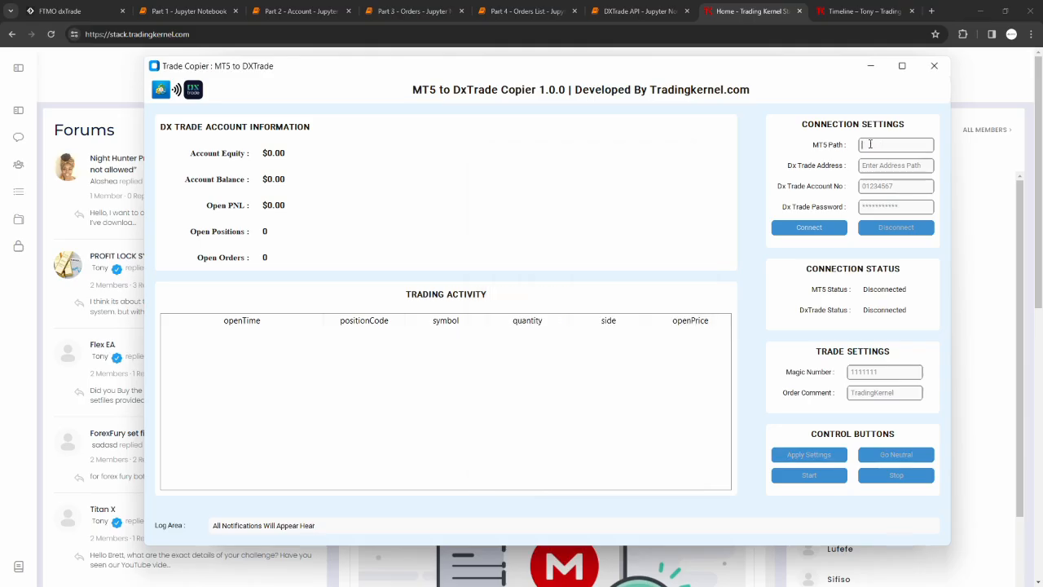
text(MT5\terminal64.exe)
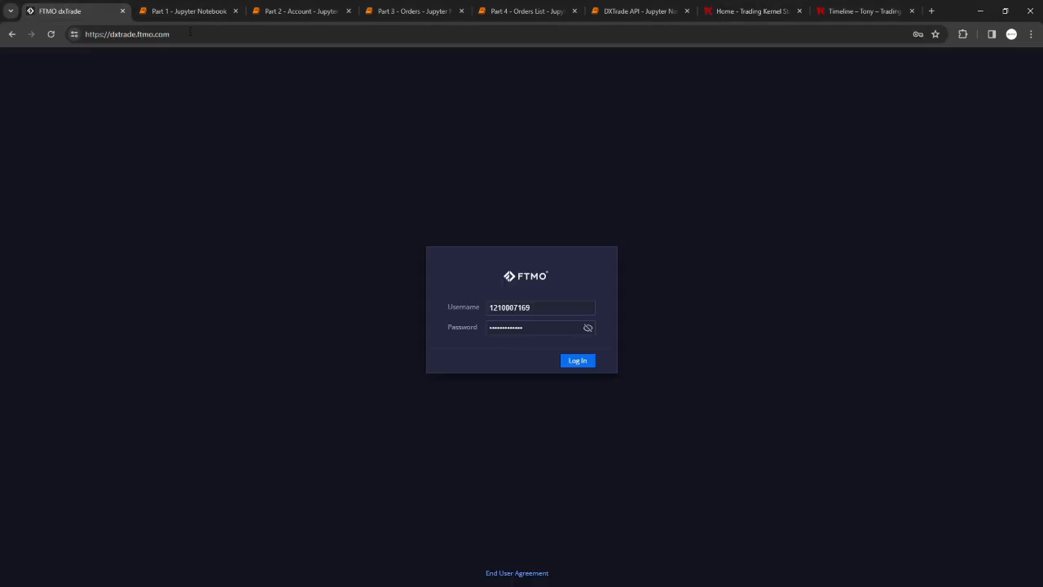
click(130, 35)
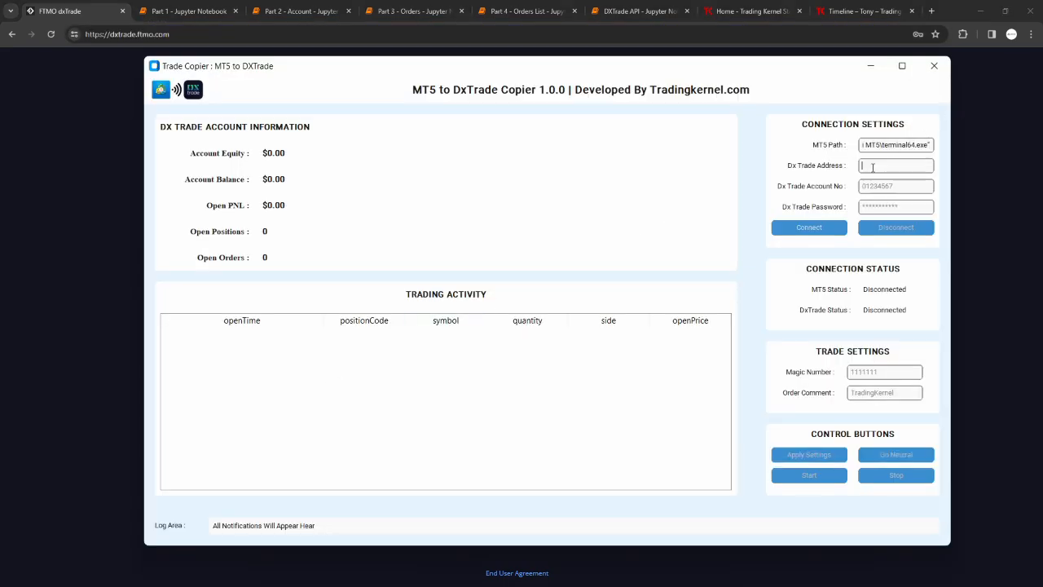
text(s://dxtrade.ftmo.com/)
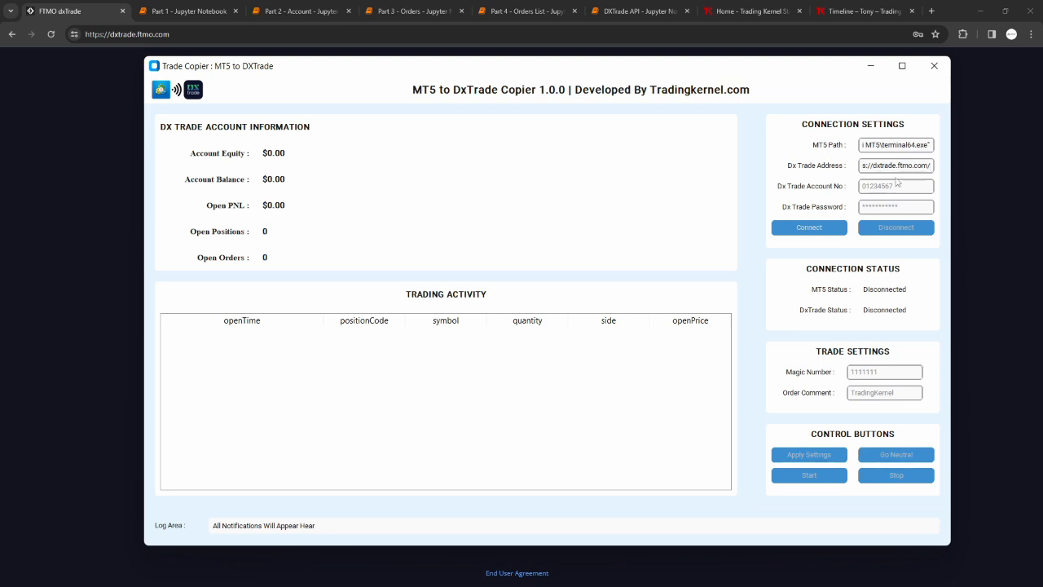
click(895, 165)
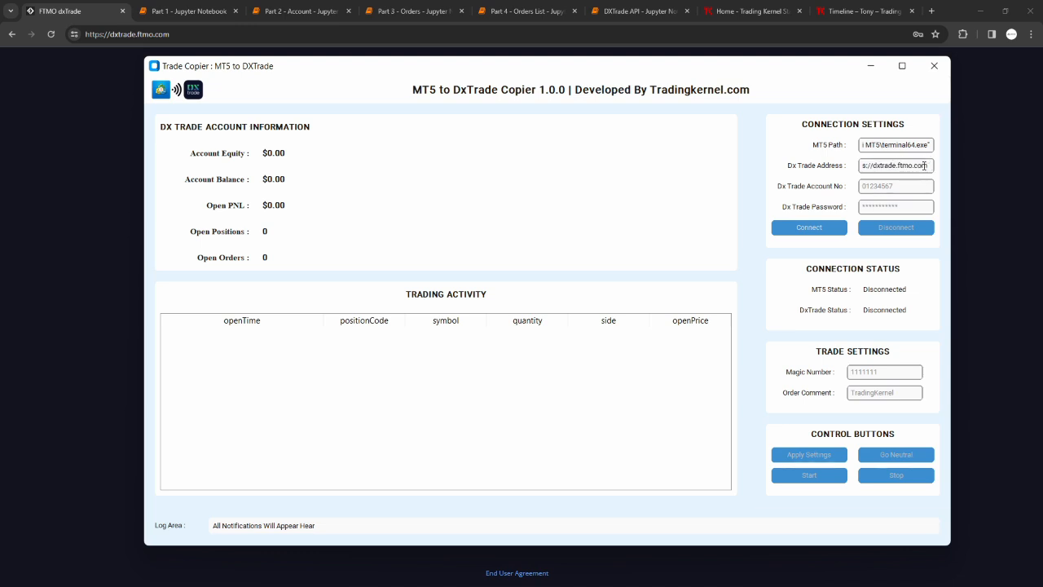
double_click(896, 166)
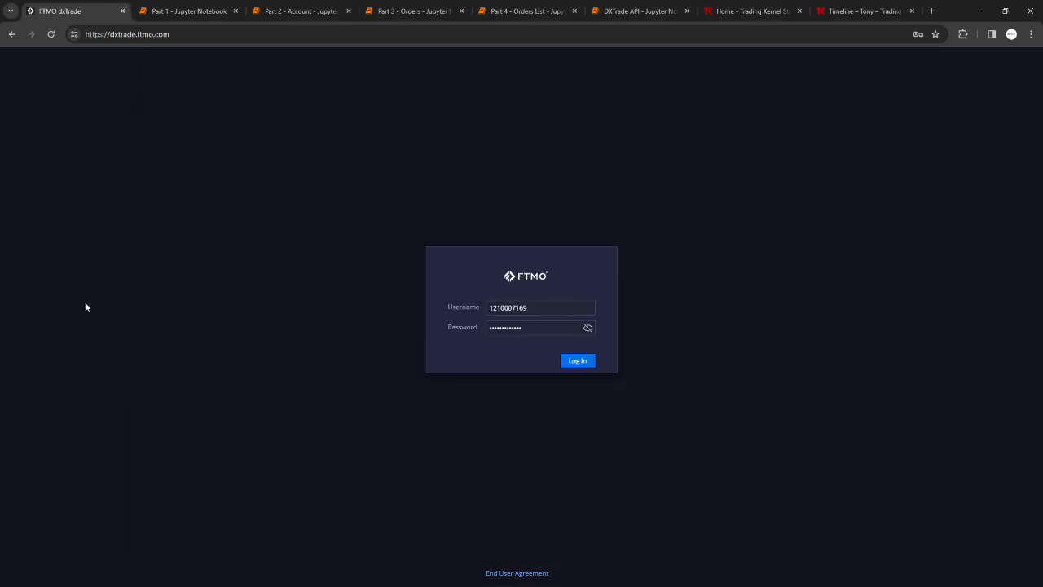
click(538, 307)
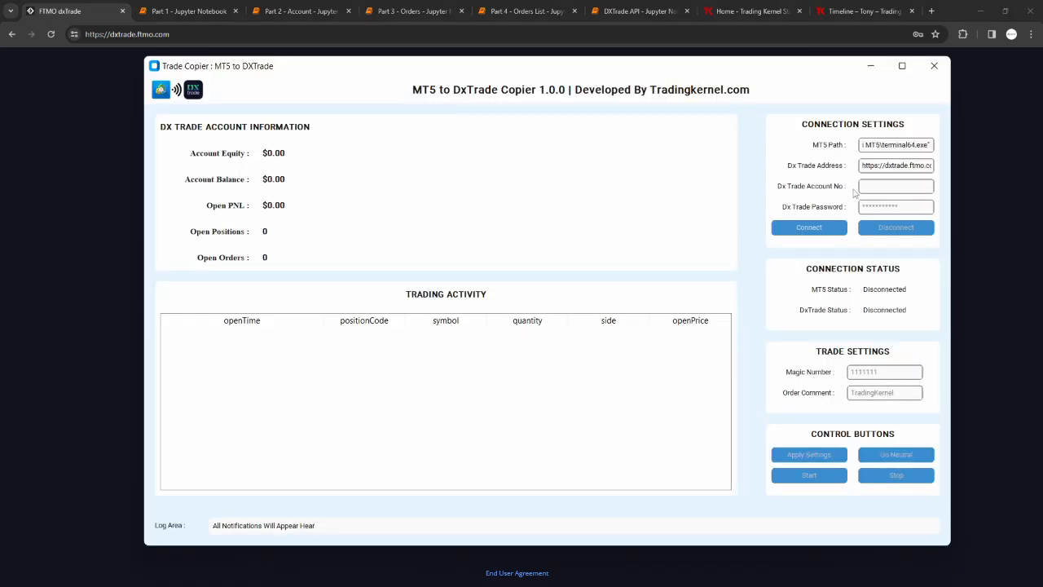
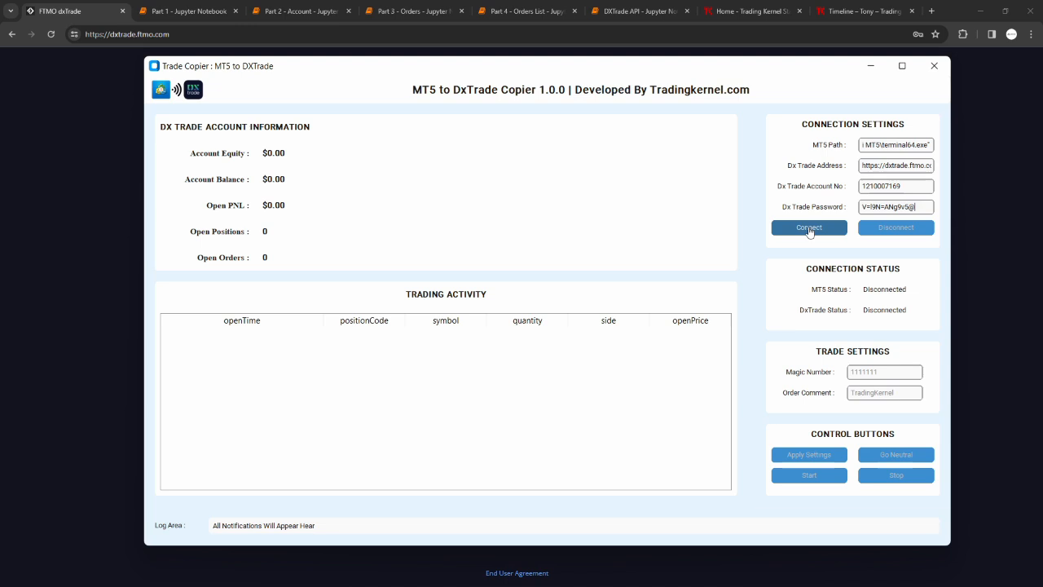
click(808, 227)
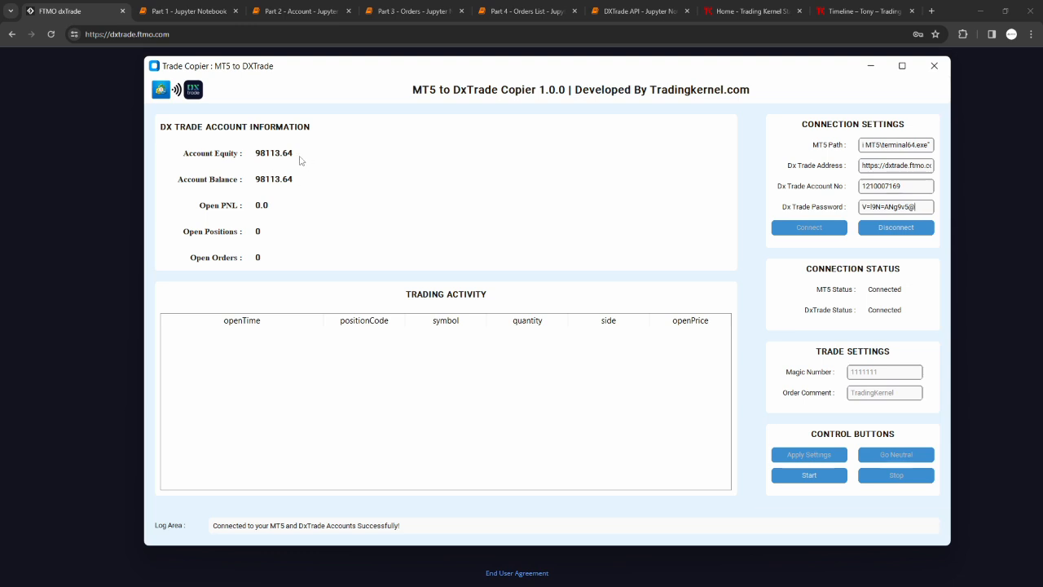
mouse_move(302, 174)
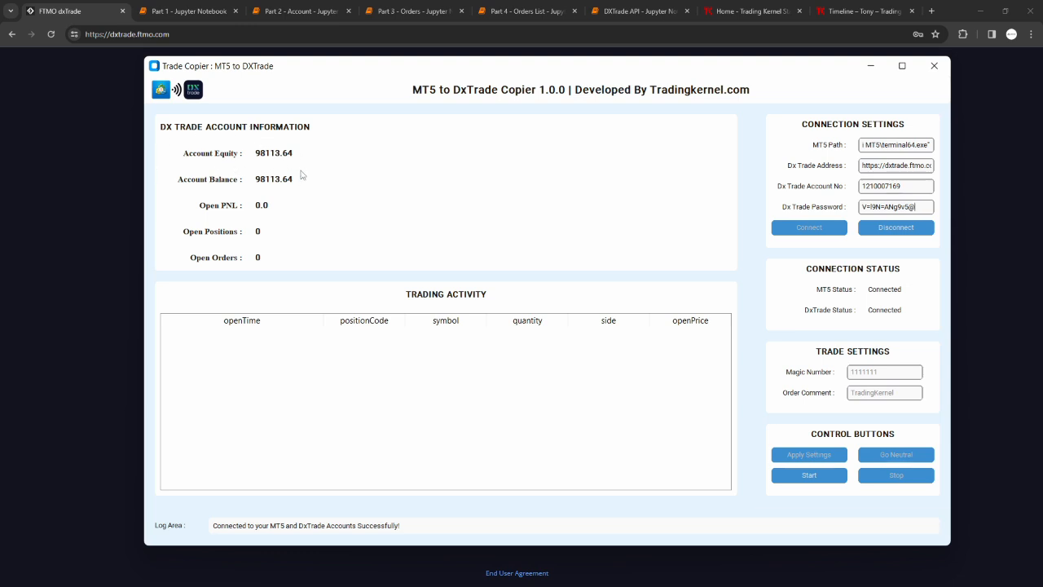
mouse_move(236, 154)
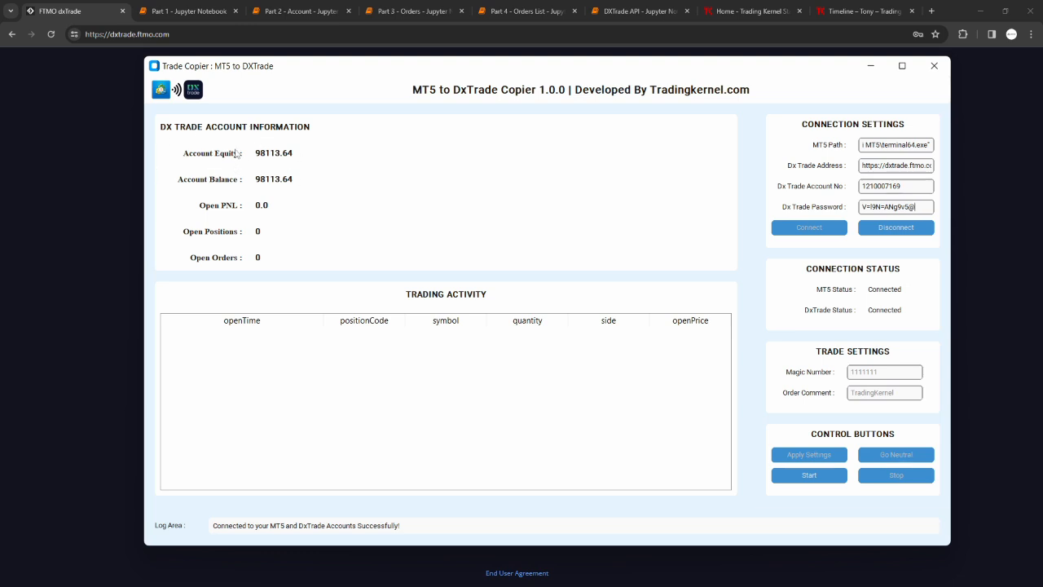
mouse_move(237, 173)
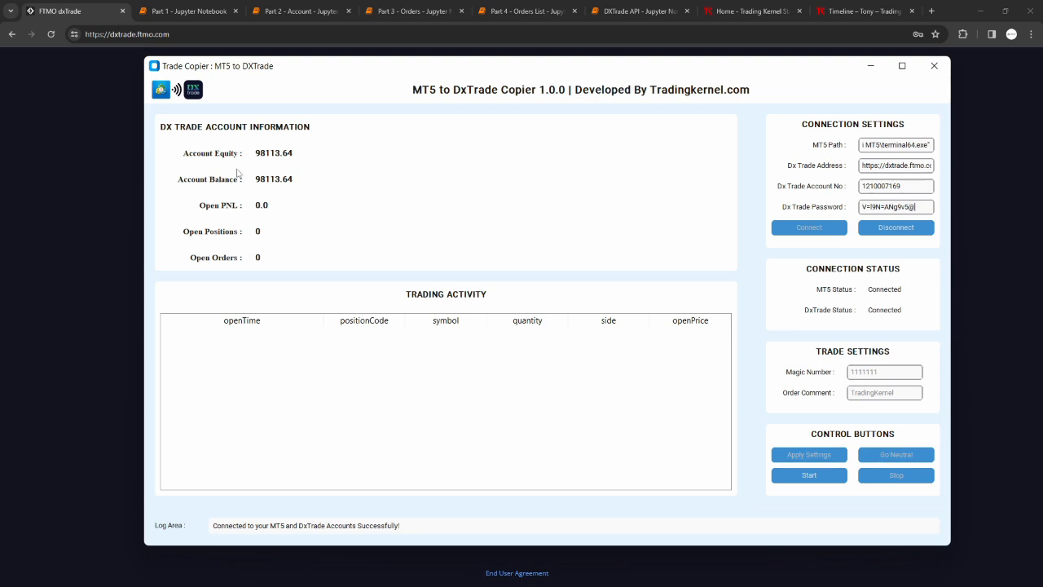
mouse_move(273, 202)
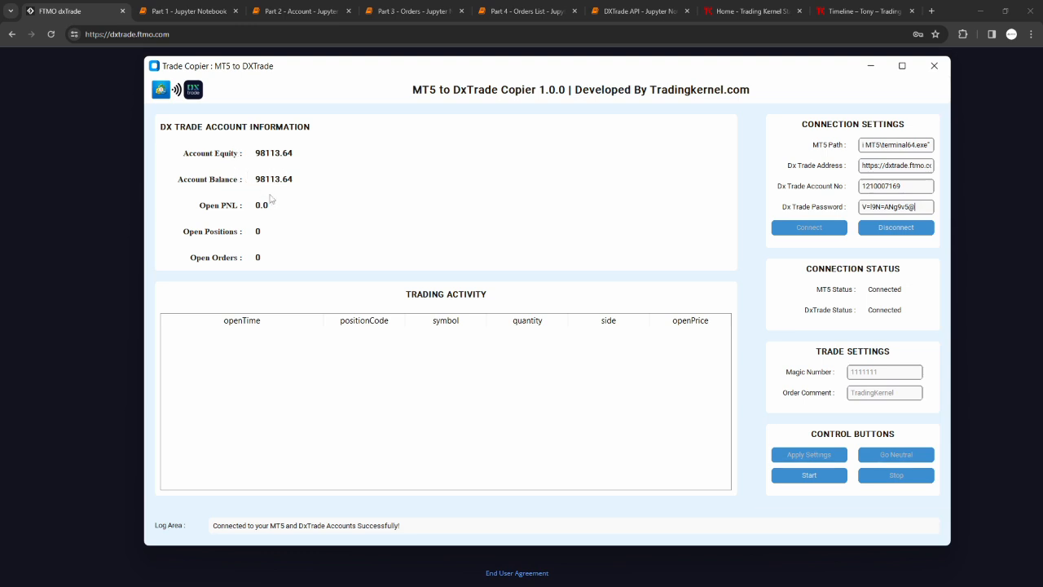
mouse_move(251, 270)
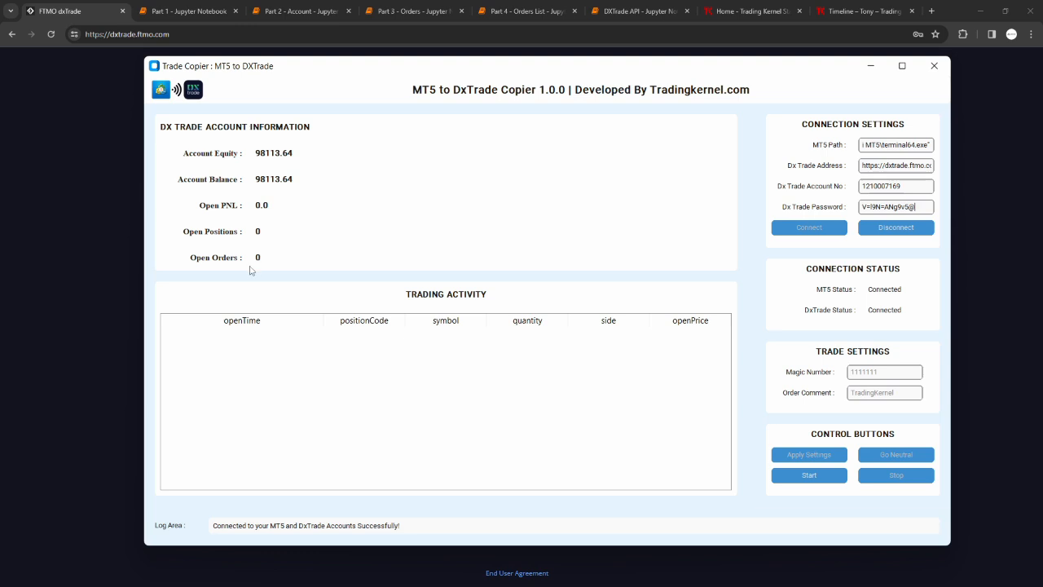
mouse_move(278, 261)
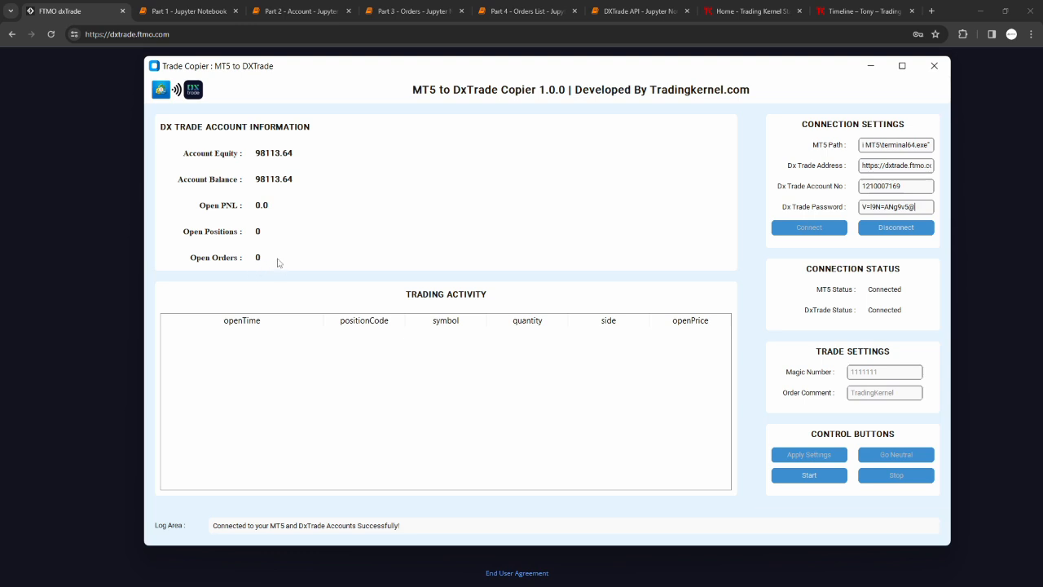
mouse_move(455, 221)
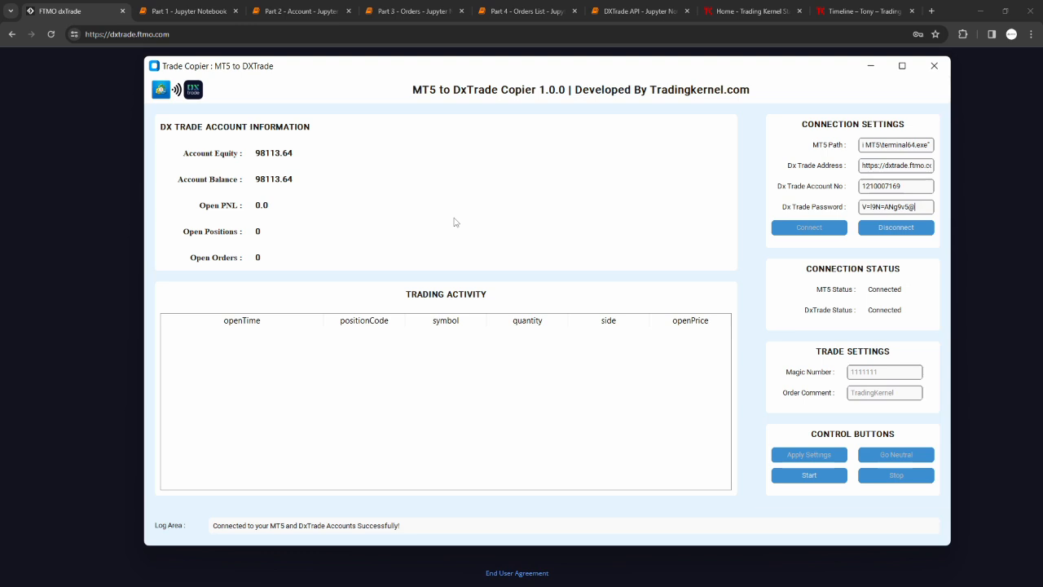
mouse_move(461, 215)
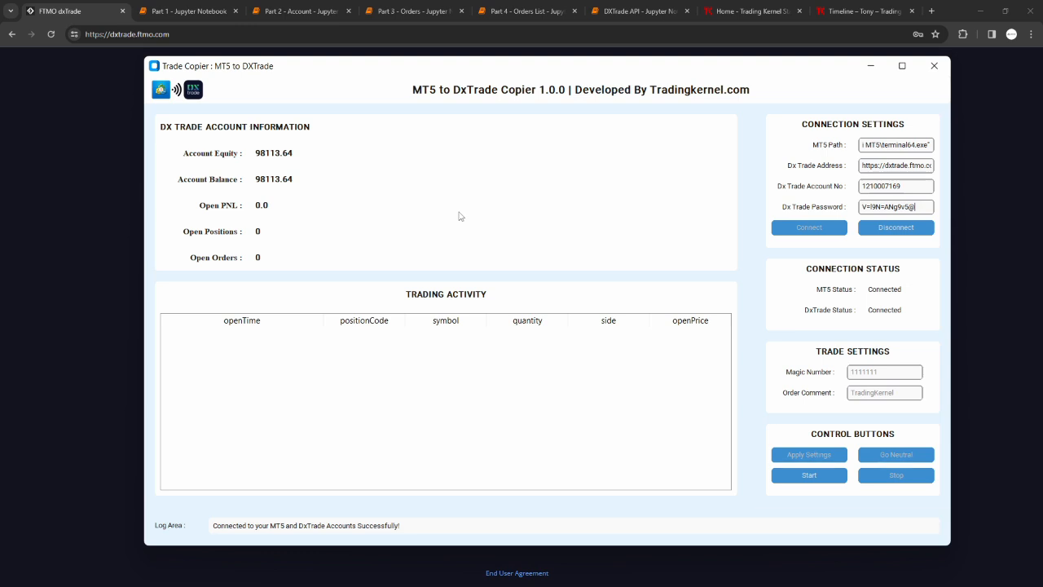
mouse_move(576, 70)
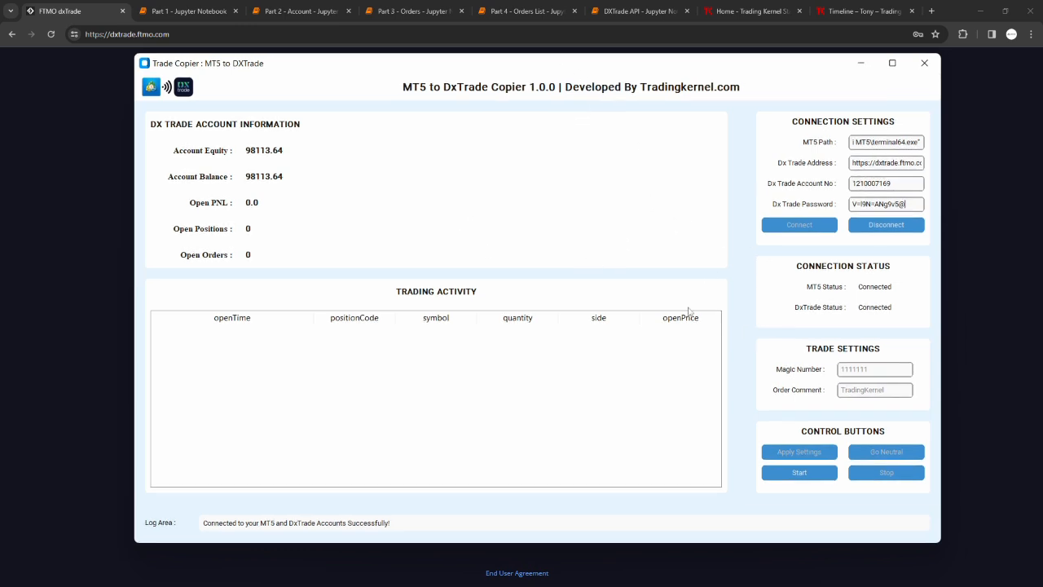
mouse_move(722, 340)
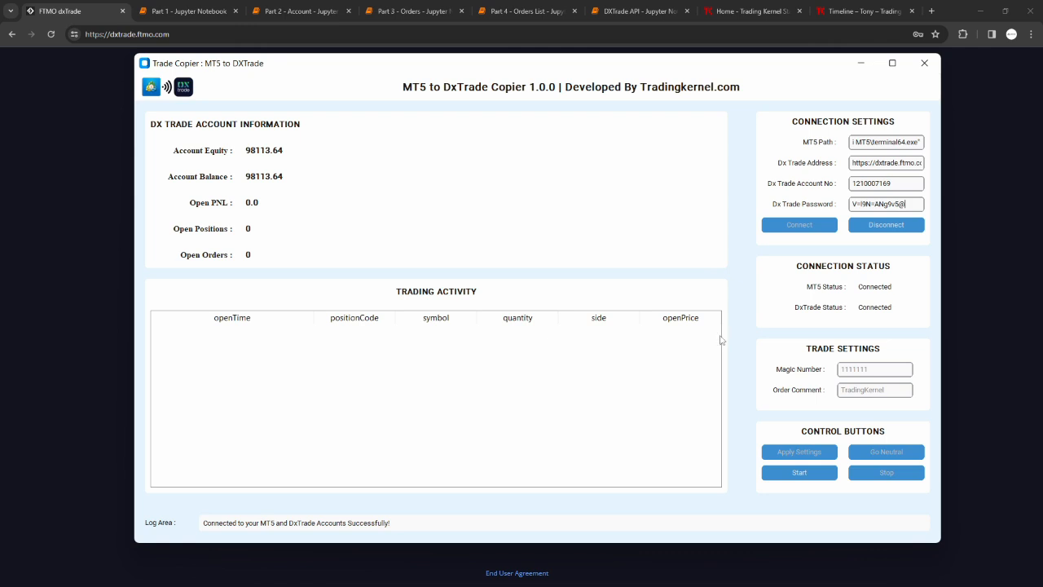
mouse_move(843, 436)
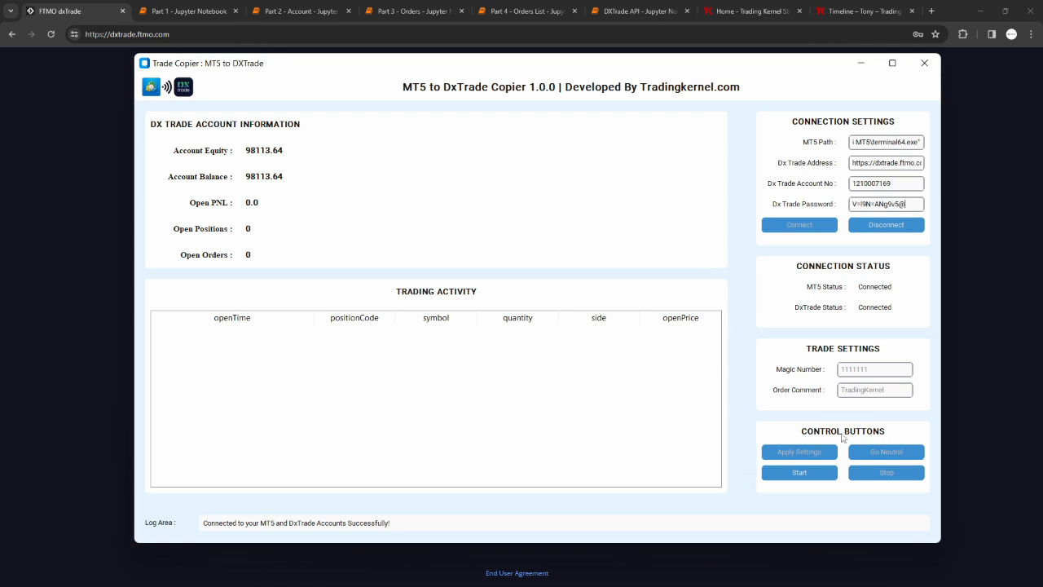
mouse_move(799, 479)
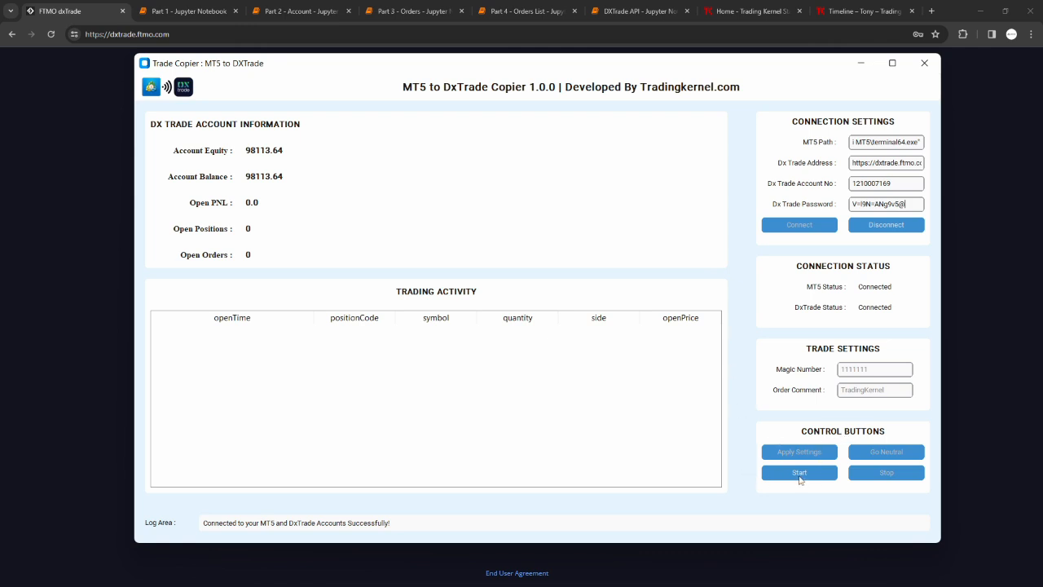
Start copying MT5 trades to DxTrade.
click(799, 472)
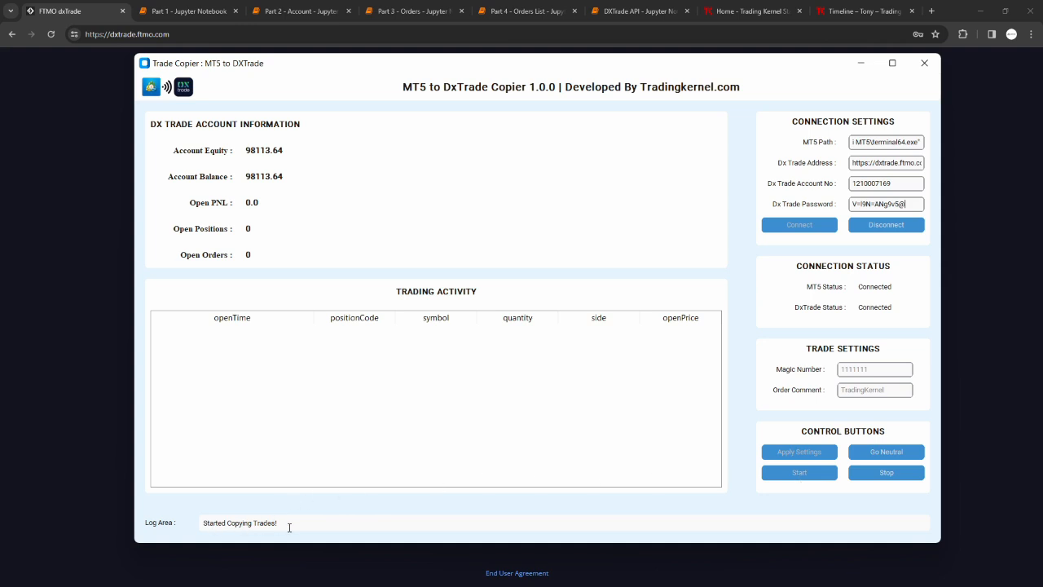
mouse_move(899, 375)
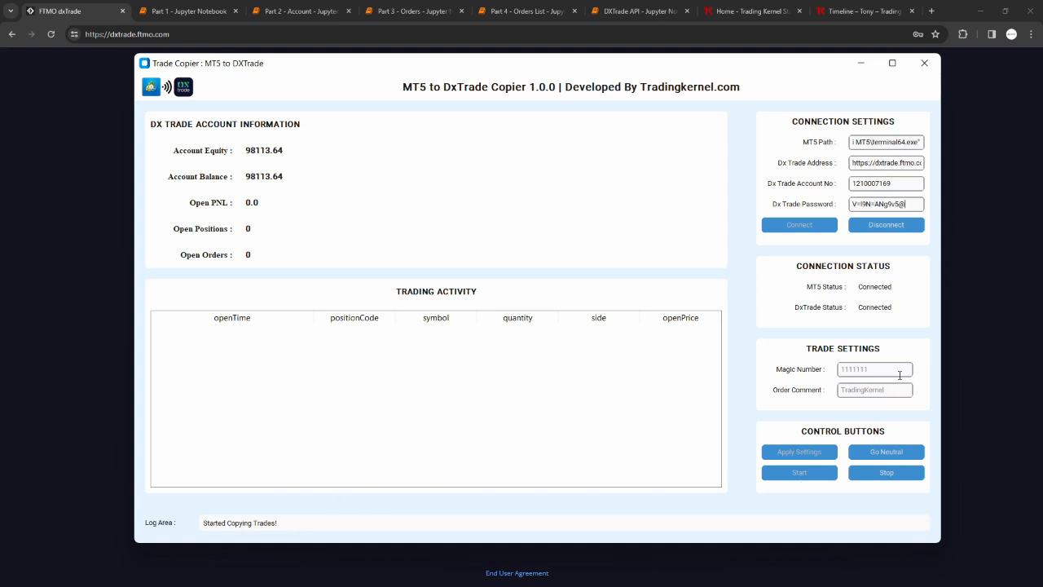
mouse_move(826, 280)
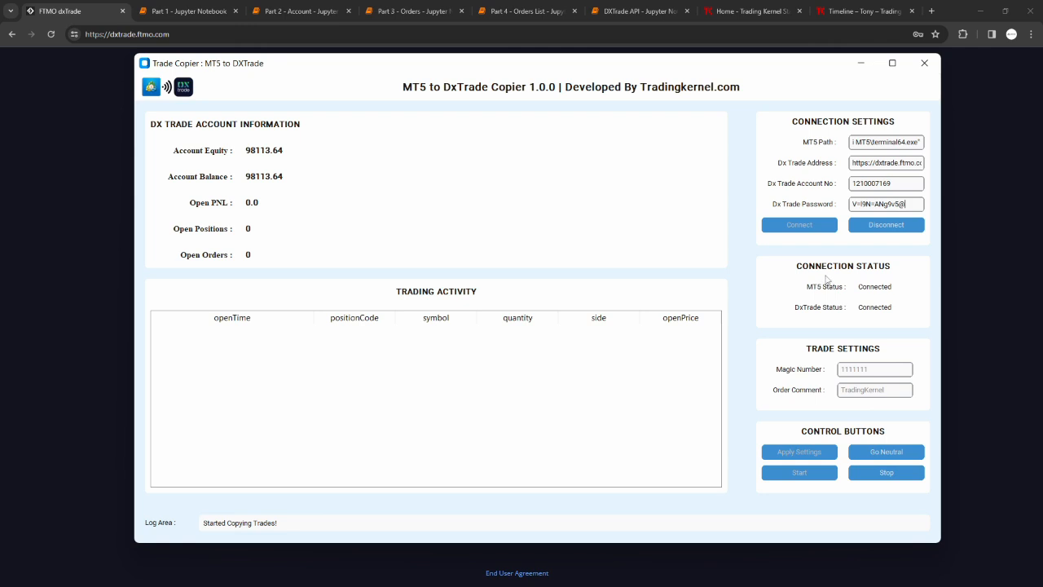
mouse_move(888, 295)
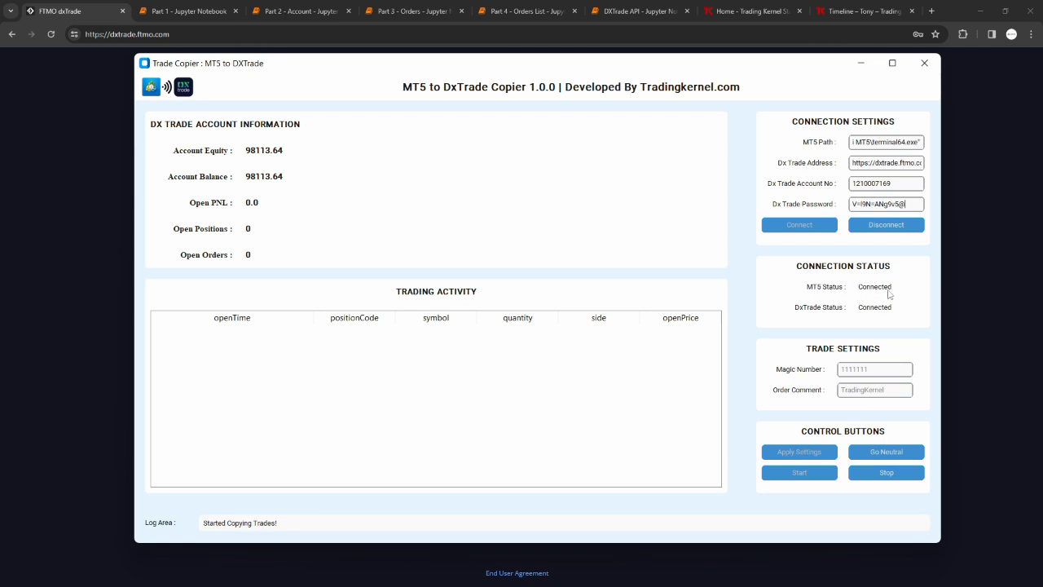
mouse_move(864, 315)
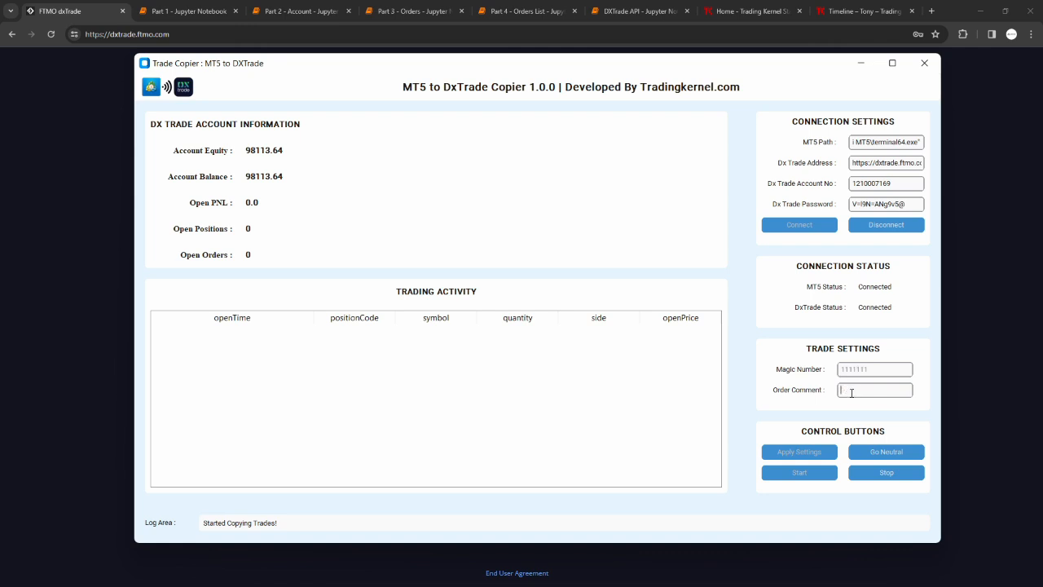
mouse_move(852, 384)
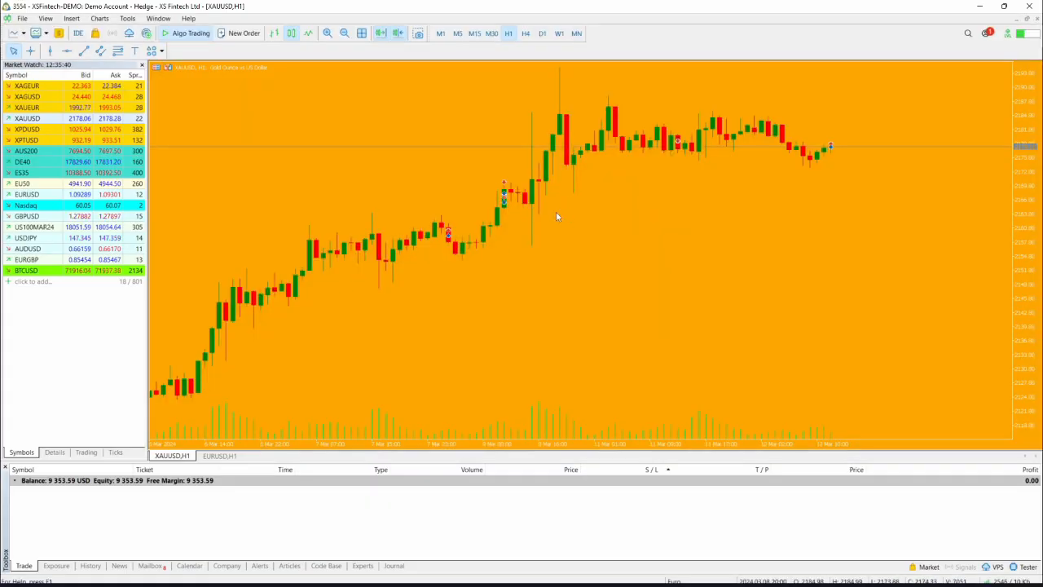
Buy XAUUSD at market from the chart's New Order window.
right_click(558, 216)
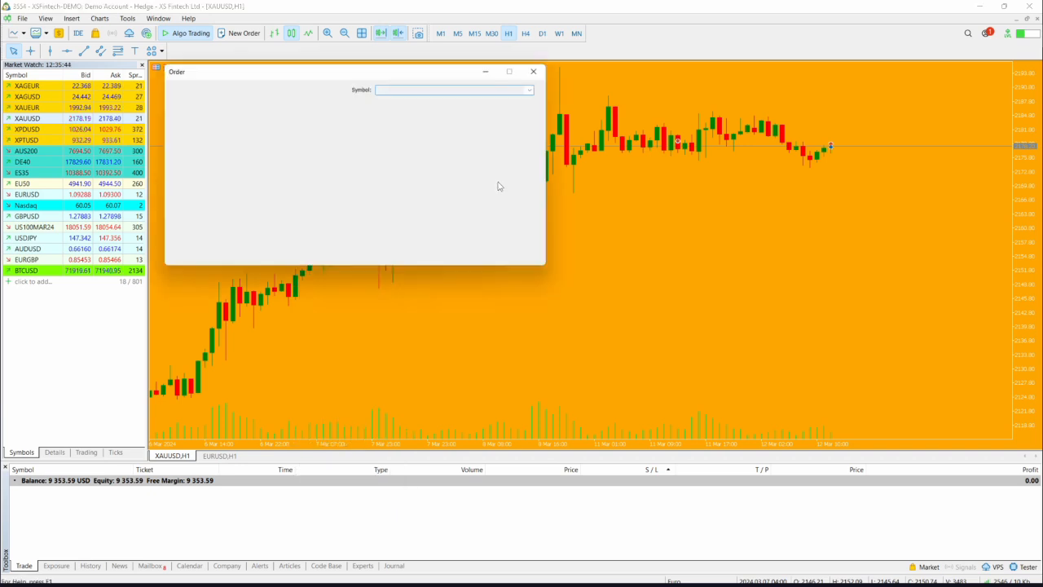
click(454, 89)
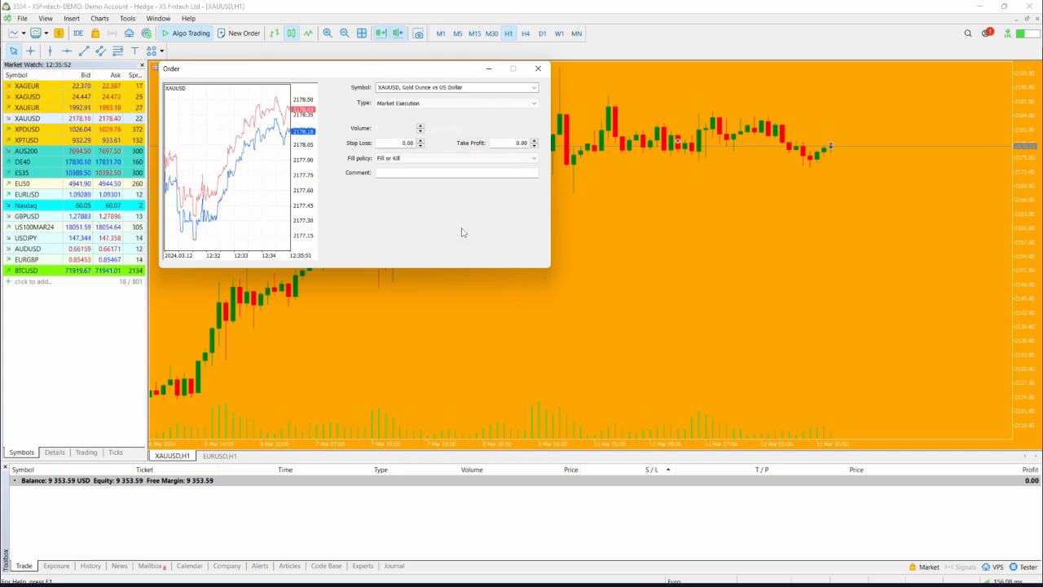
click(537, 68)
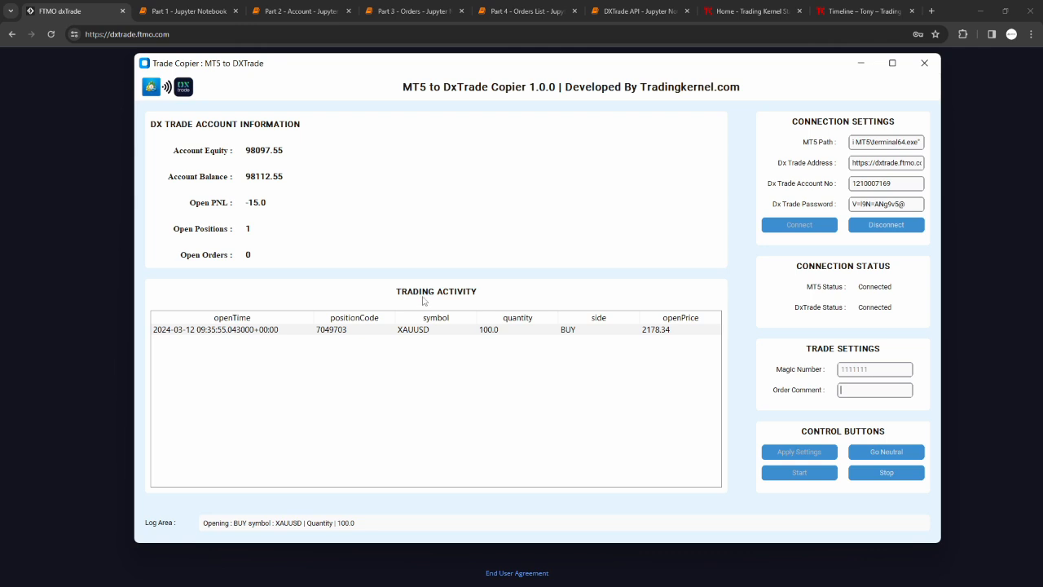
mouse_move(293, 324)
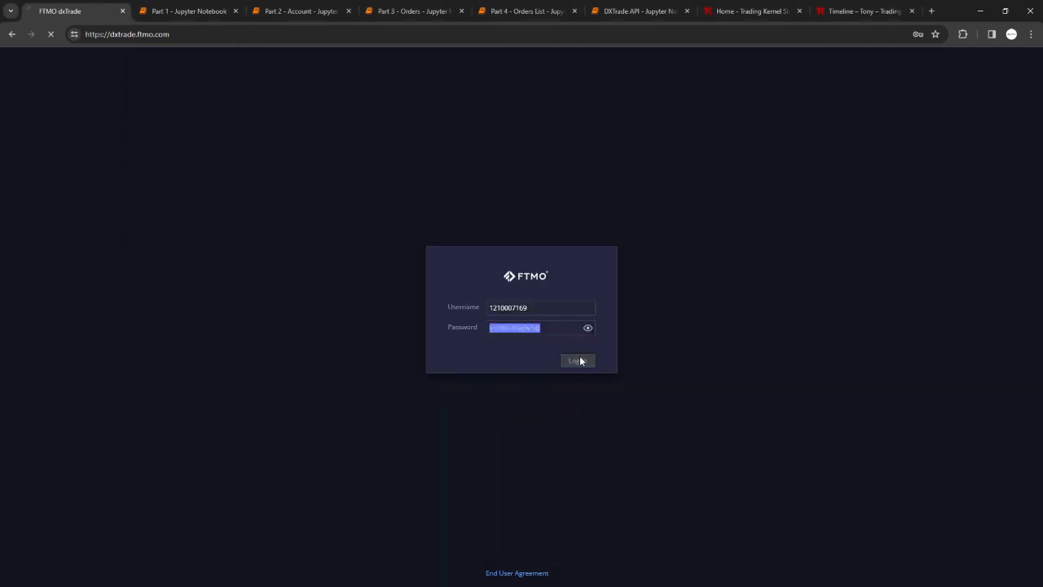
Submit the FTMO dxTrade login with the saved credentials.
click(578, 360)
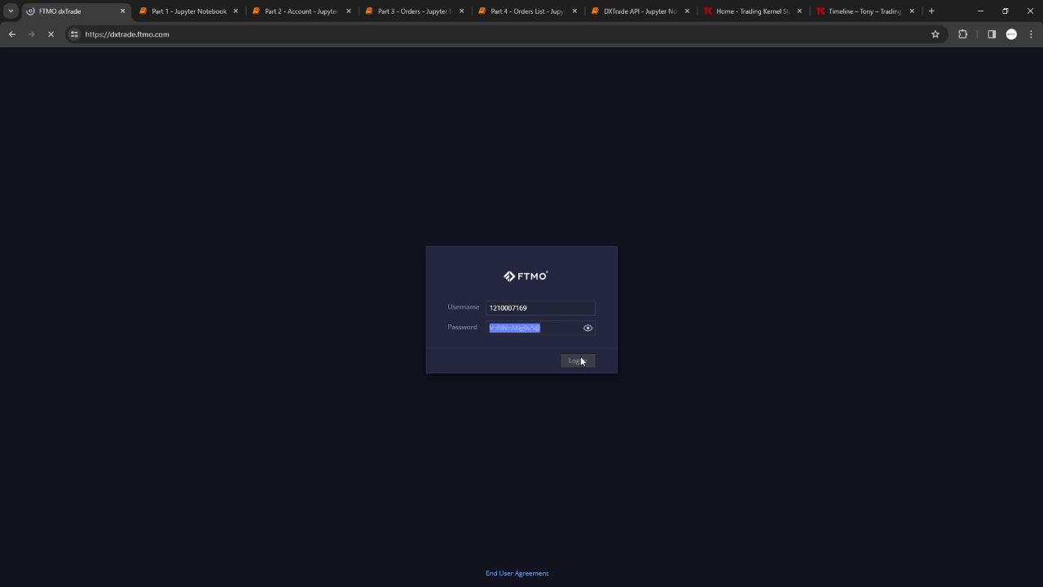
click(577, 360)
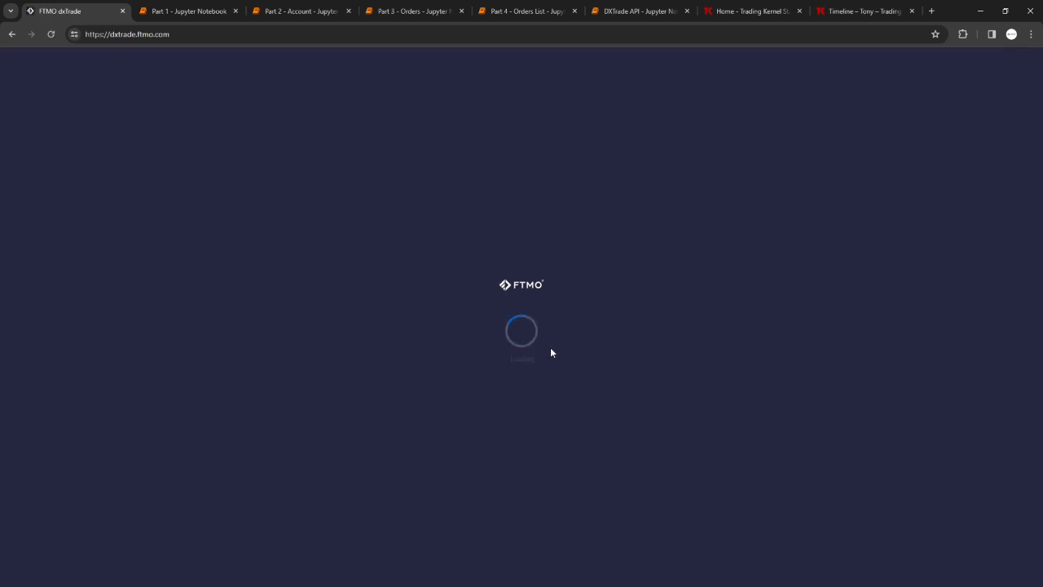
mouse_move(569, 294)
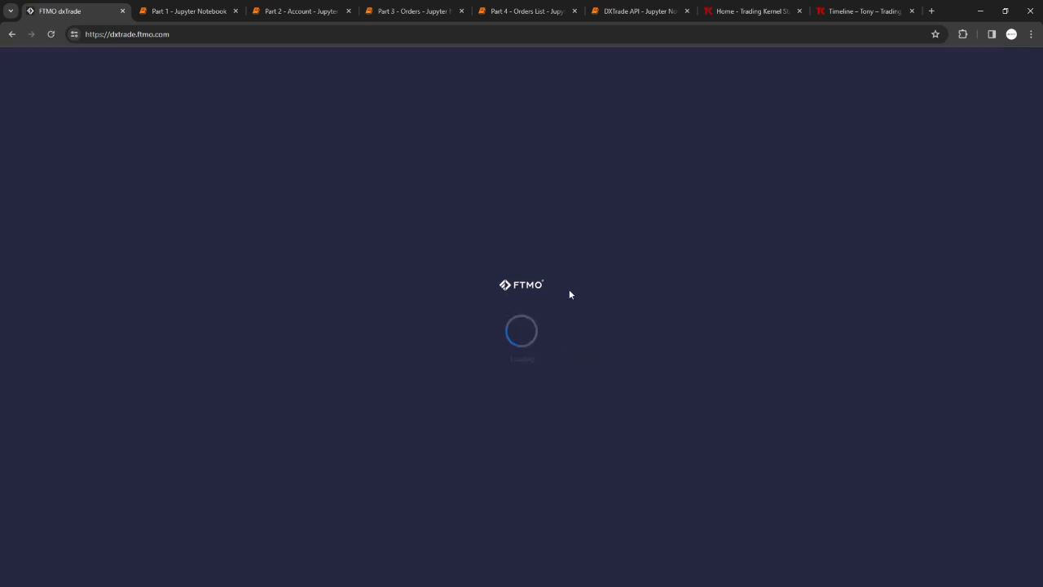
mouse_move(560, 308)
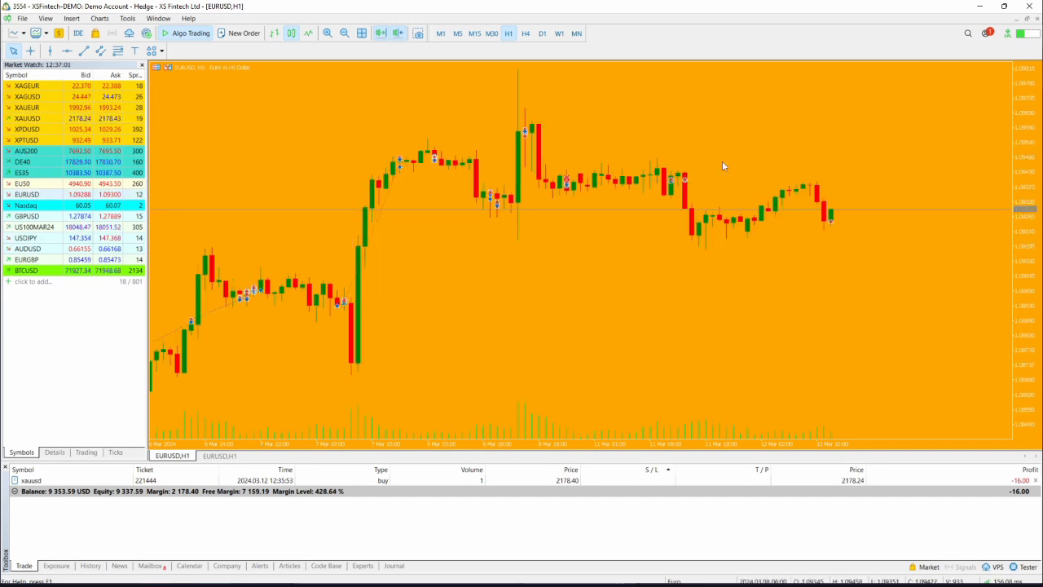
Sell EURUSD at market from a new order.
click(238, 33)
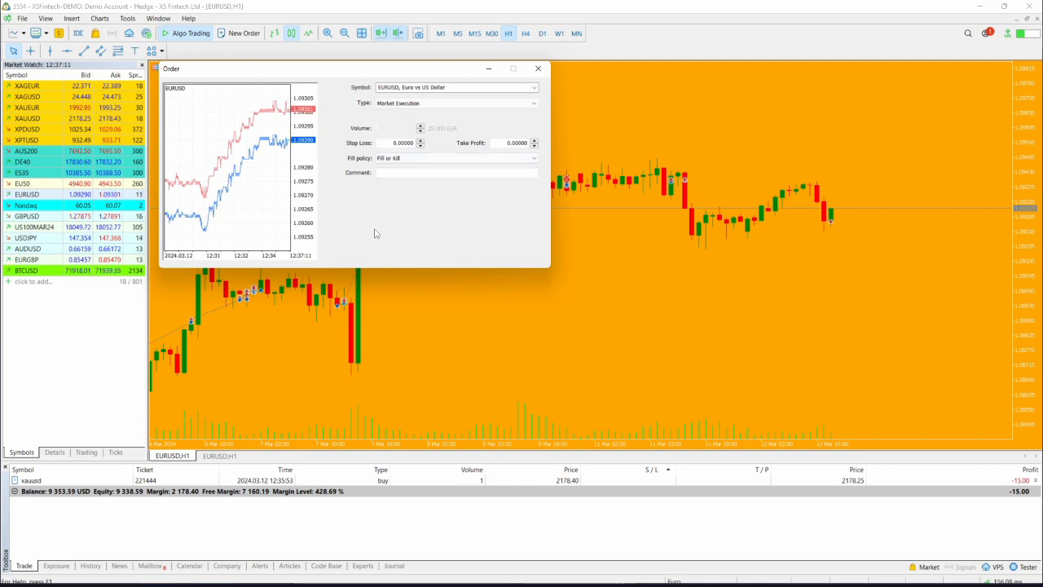
click(537, 68)
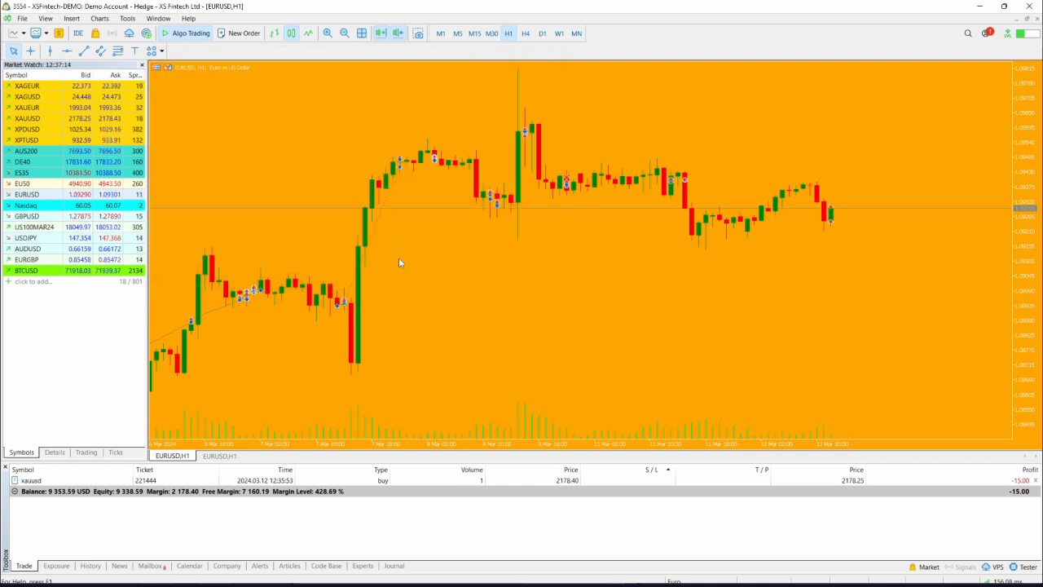
mouse_move(427, 270)
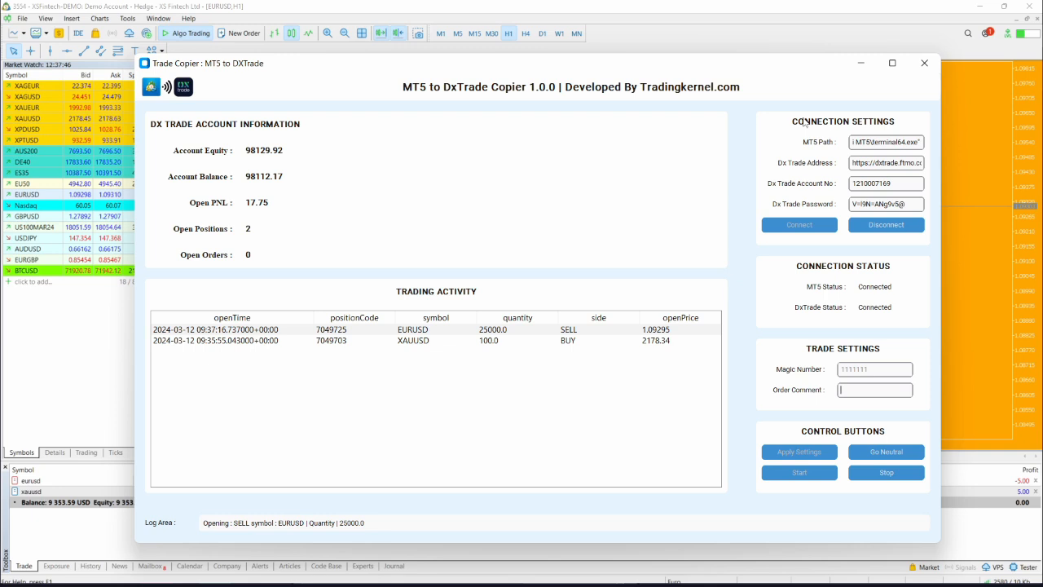
Go neutral to close all copied positions and set the order comment to 'TradingKernel'.
click(920, 62)
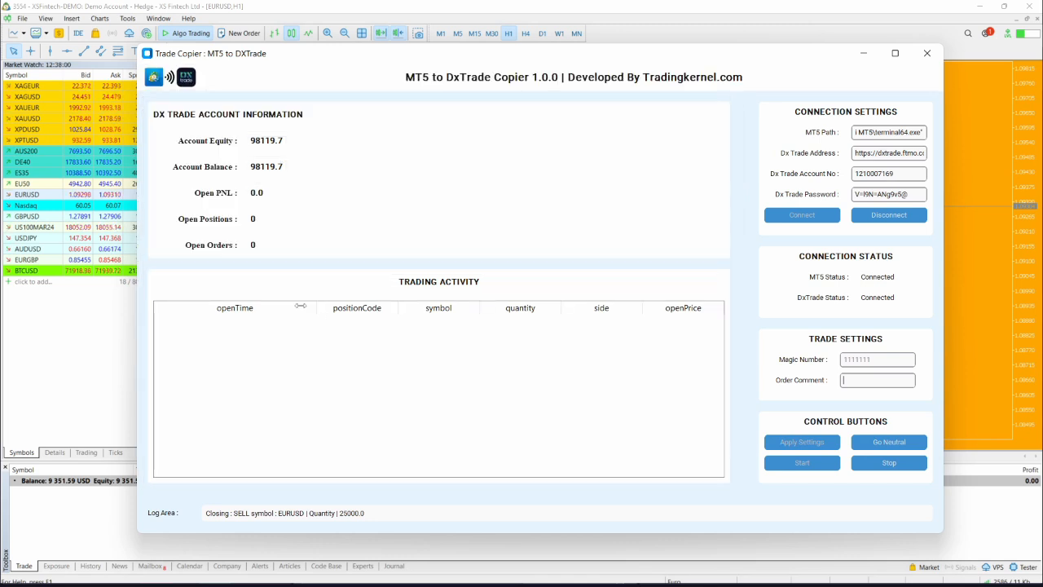
text(TradingKernel)
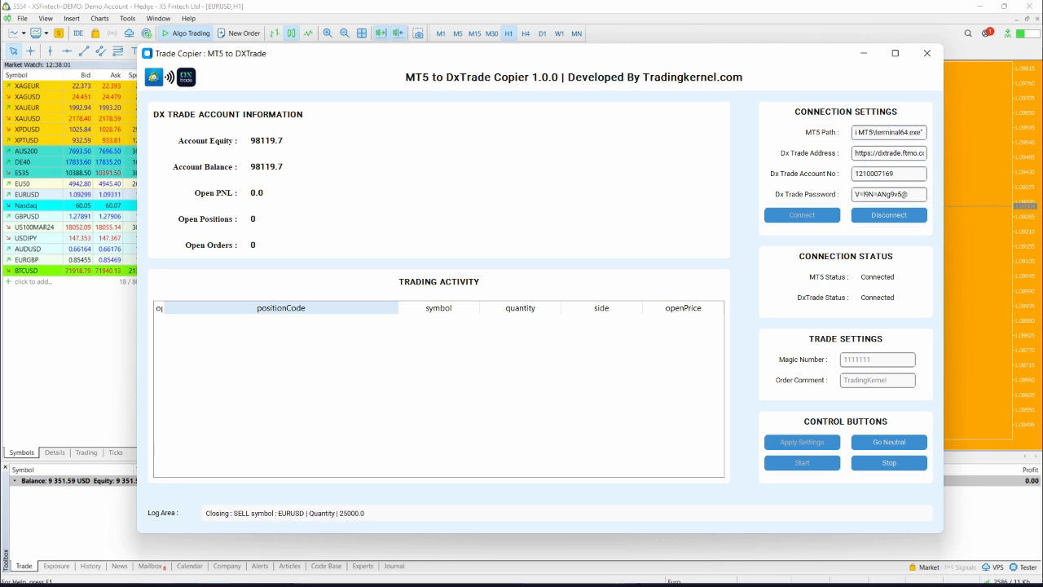